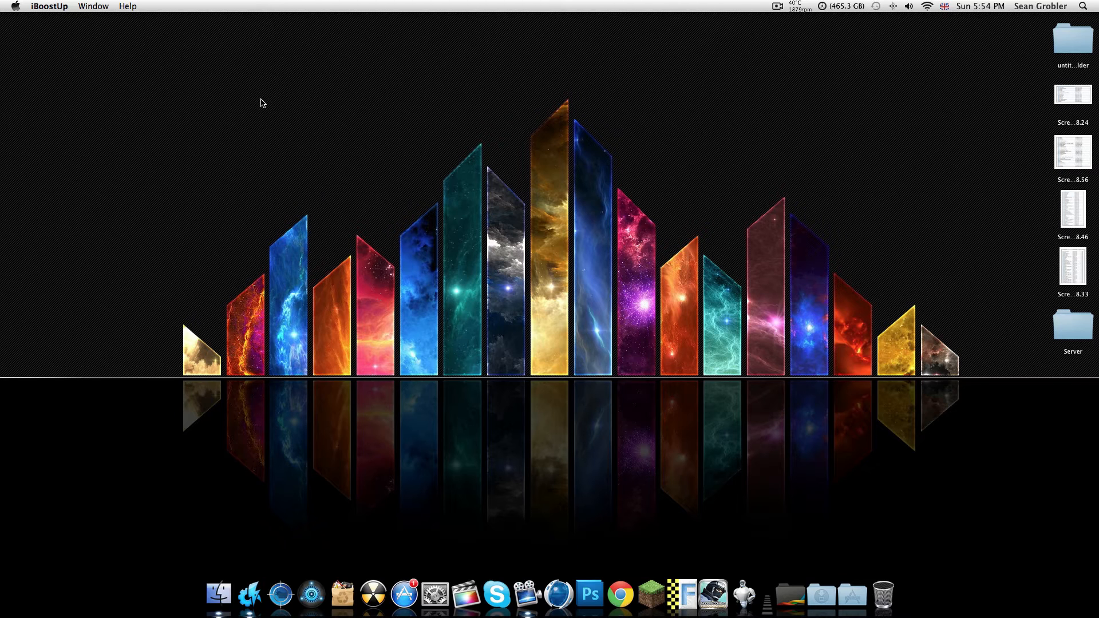
mouse_move(250, 594)
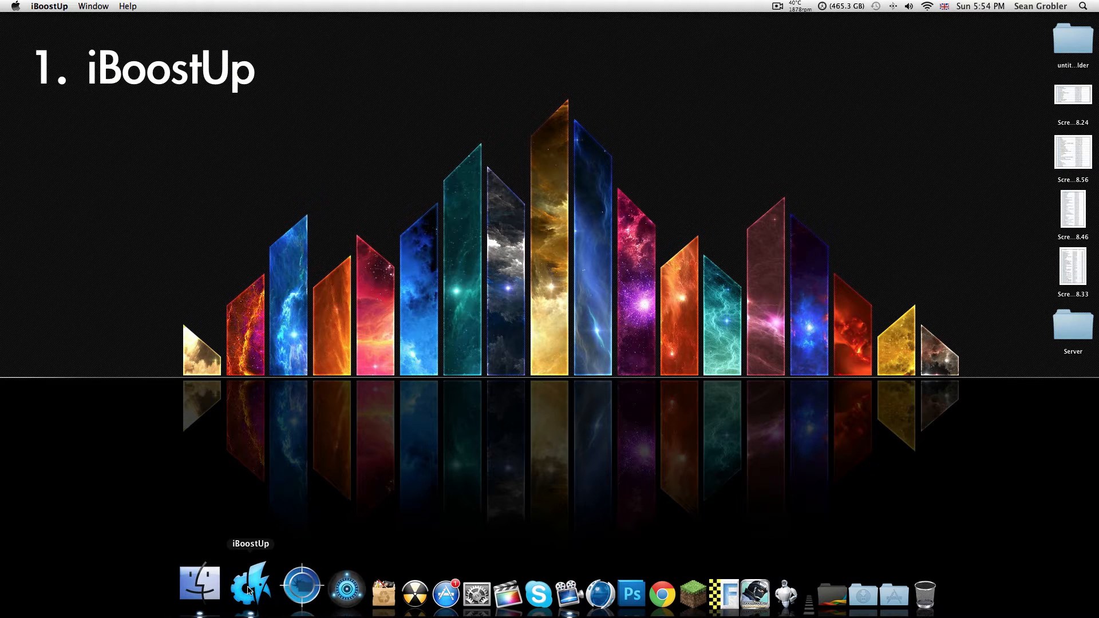
mouse_move(335, 582)
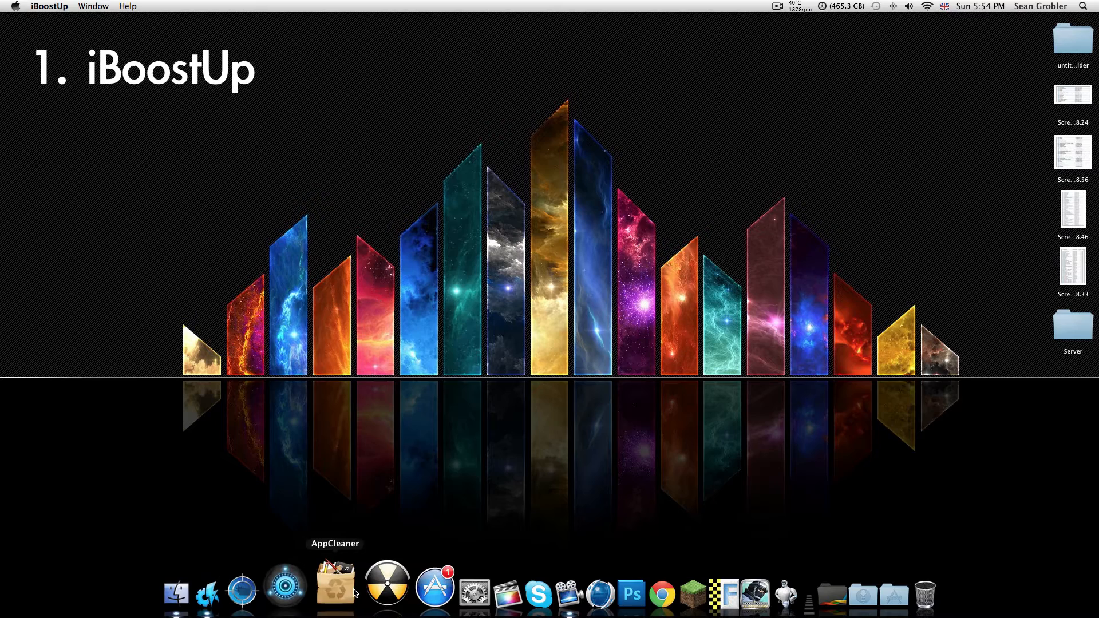
mouse_move(253, 584)
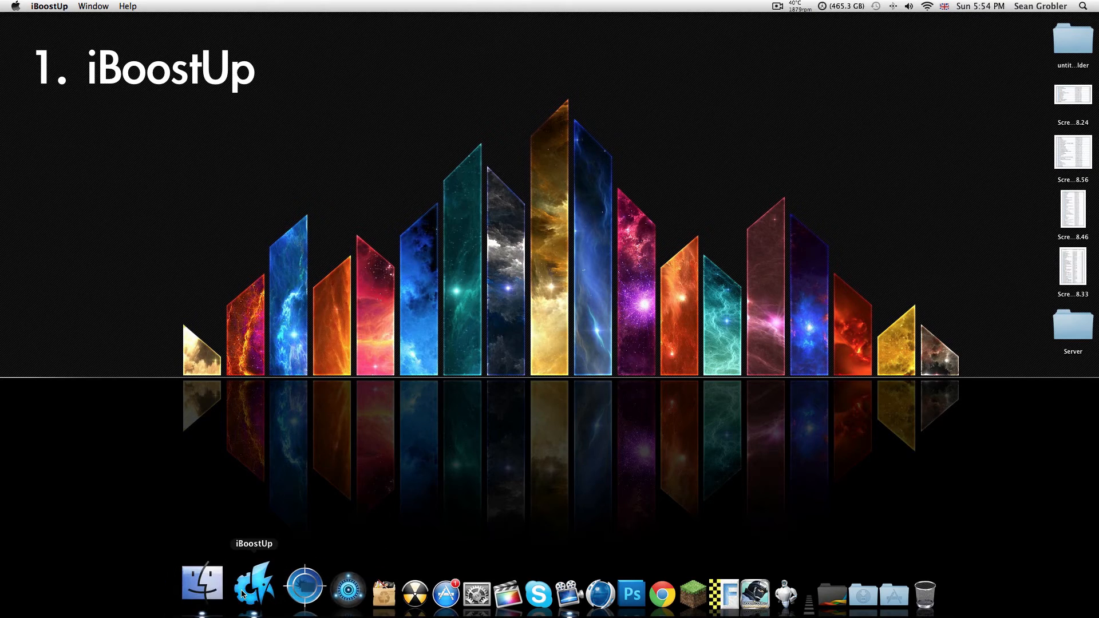
Launch iBoostUp from the Dock to show the iMac's Status overview.
click(254, 583)
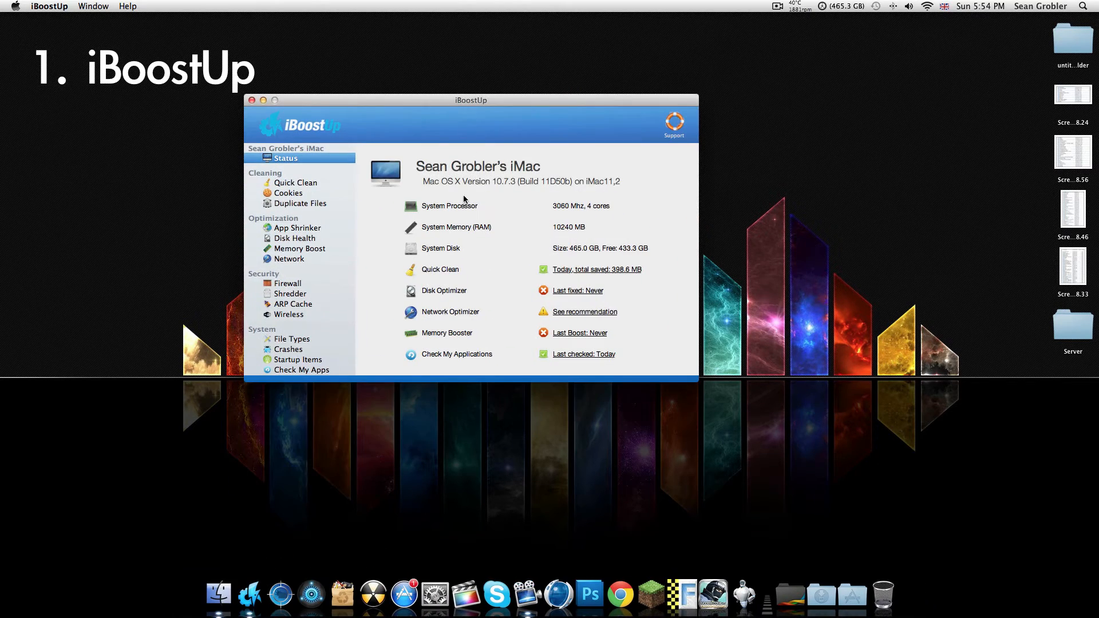
mouse_move(305, 124)
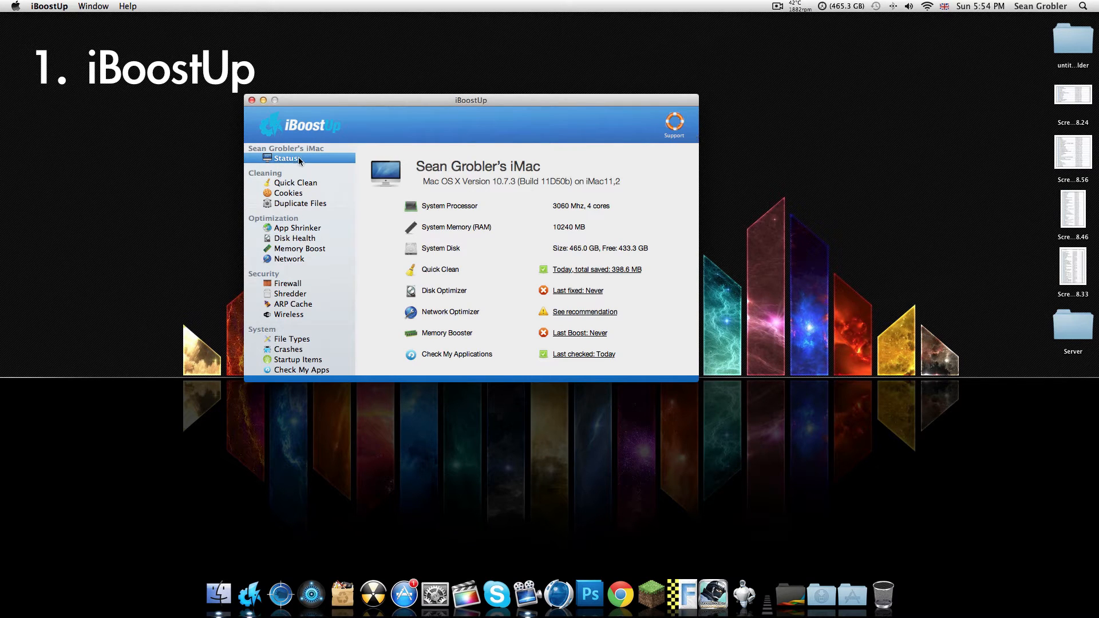
mouse_move(278, 152)
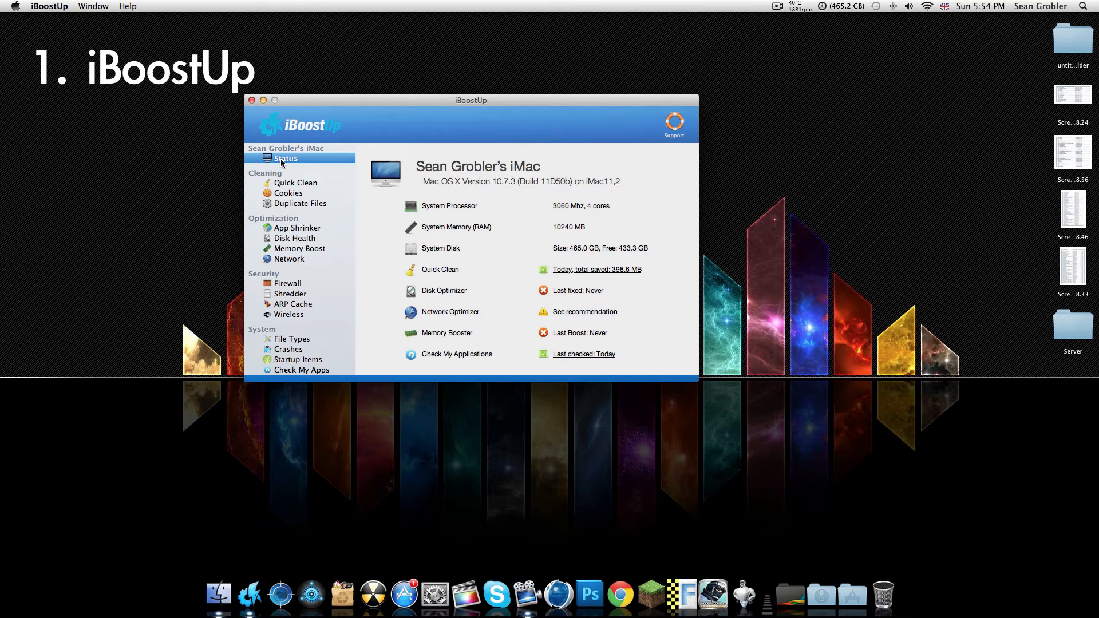
mouse_move(584, 211)
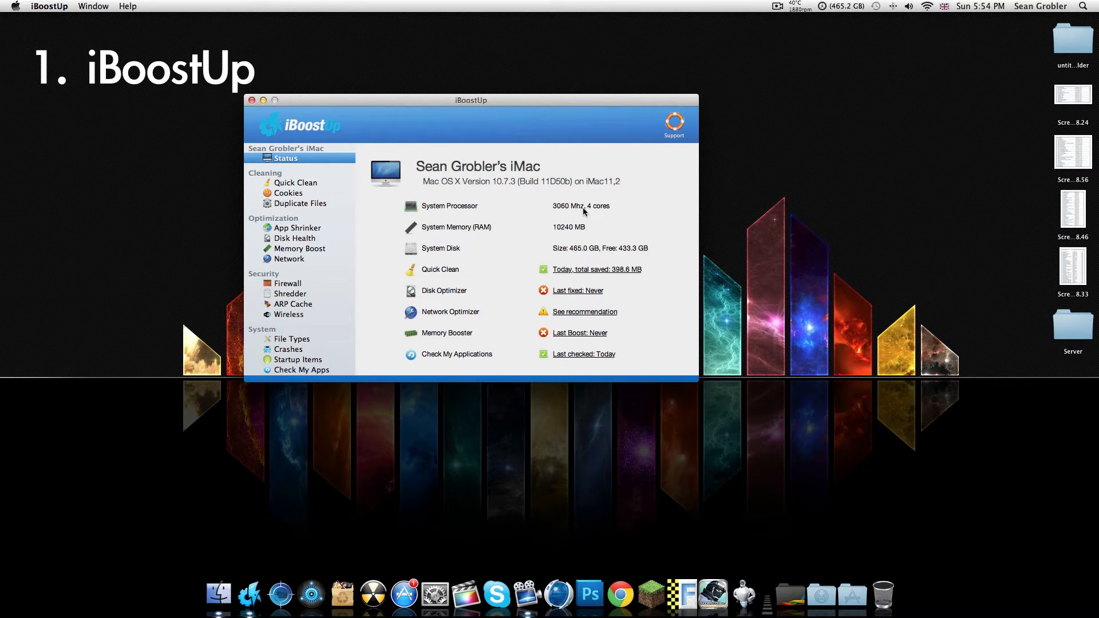
mouse_move(488, 255)
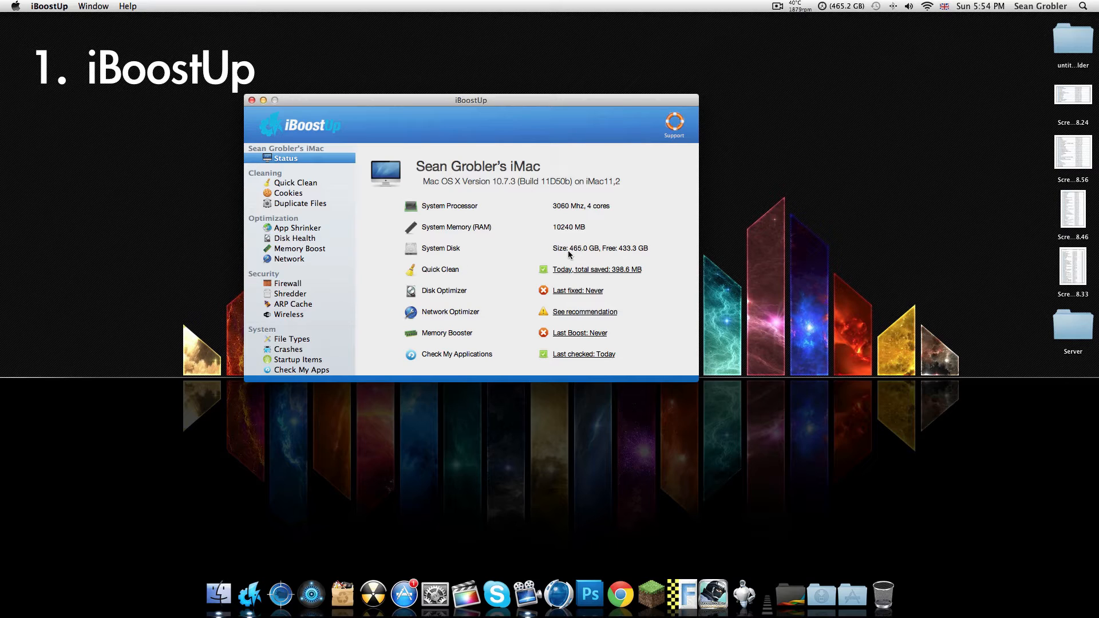
mouse_move(283, 186)
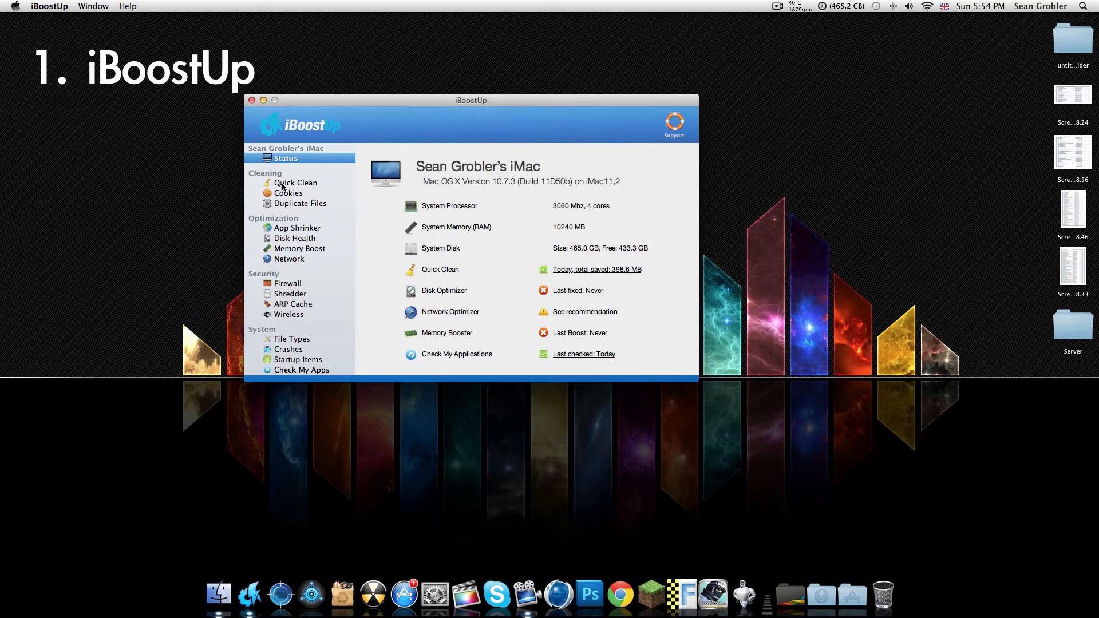
Scan and clean junk files with Quick Clean, skipping Downloads, removing 4 items and saving 65.8 KB.
click(295, 183)
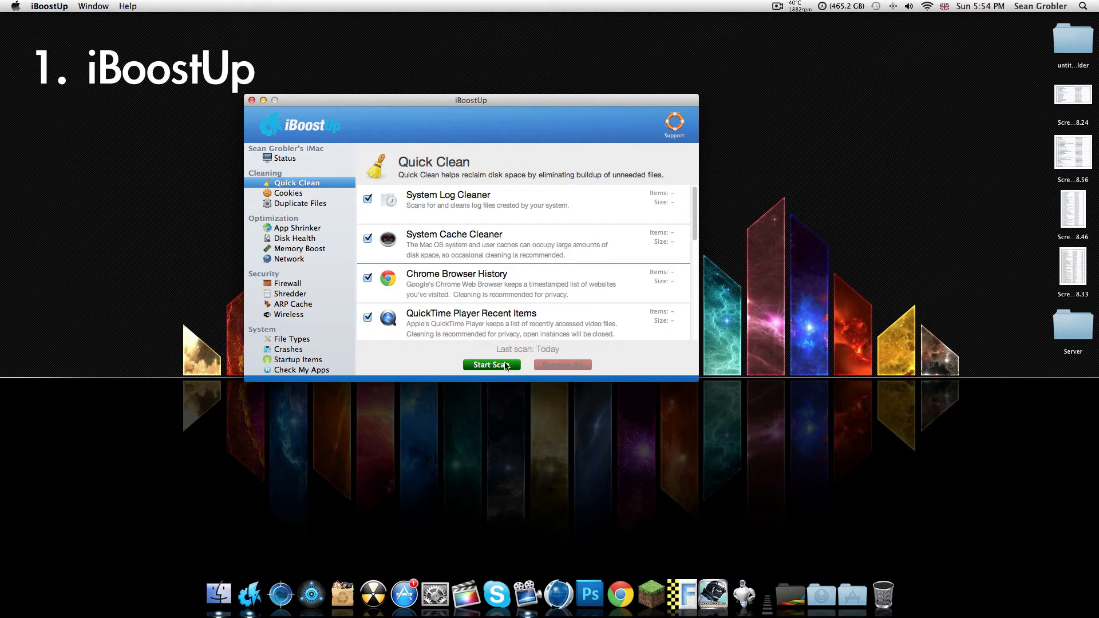
click(492, 364)
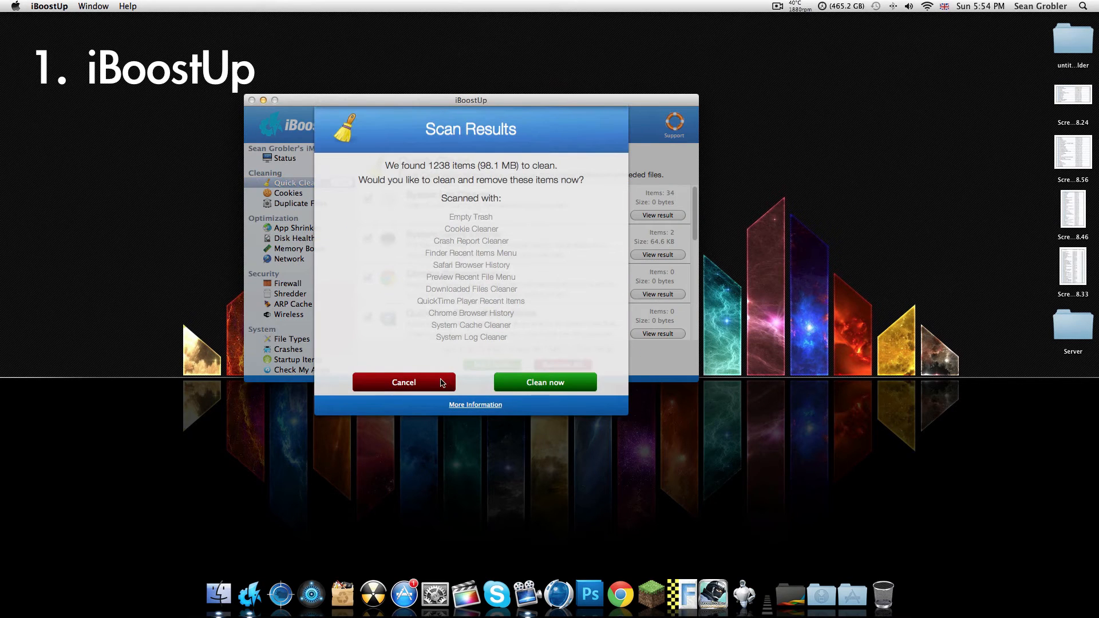
mouse_move(454, 167)
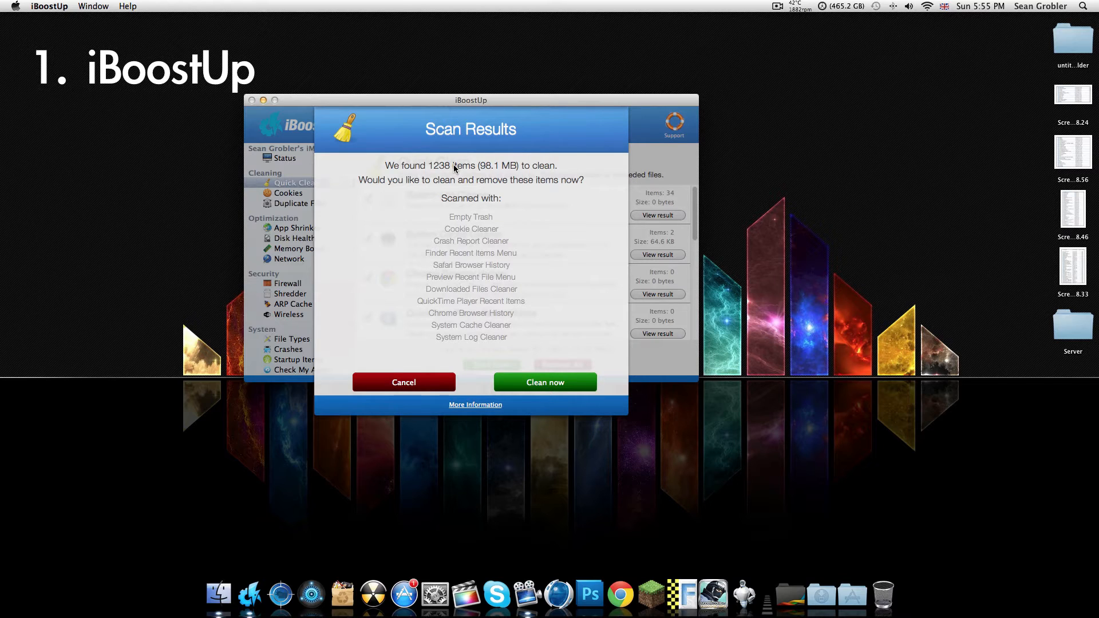
mouse_move(480, 188)
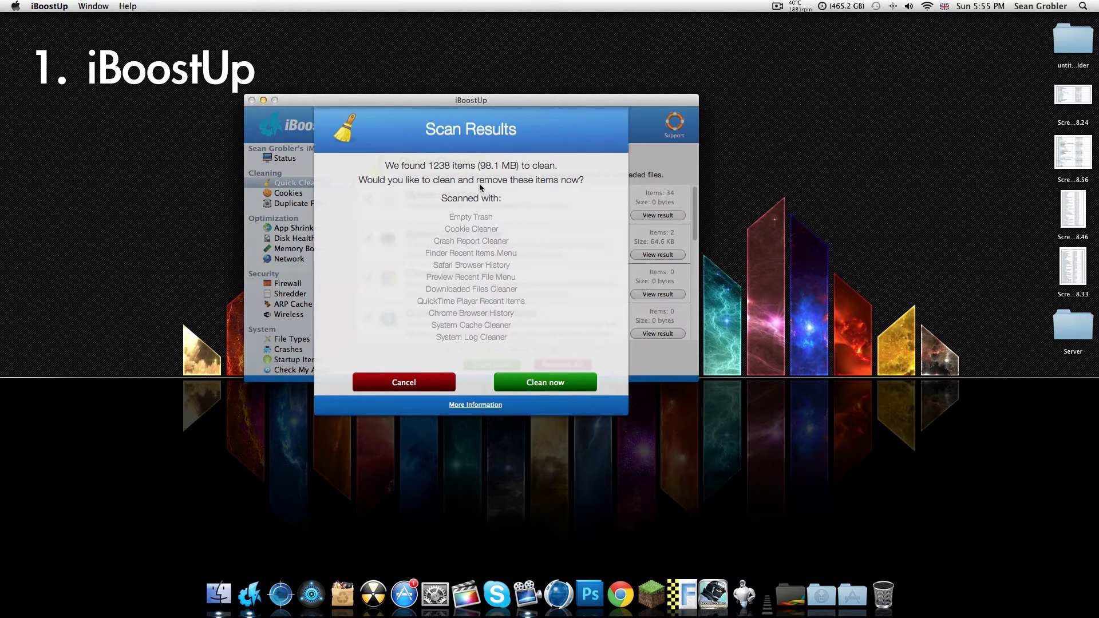
mouse_move(498, 175)
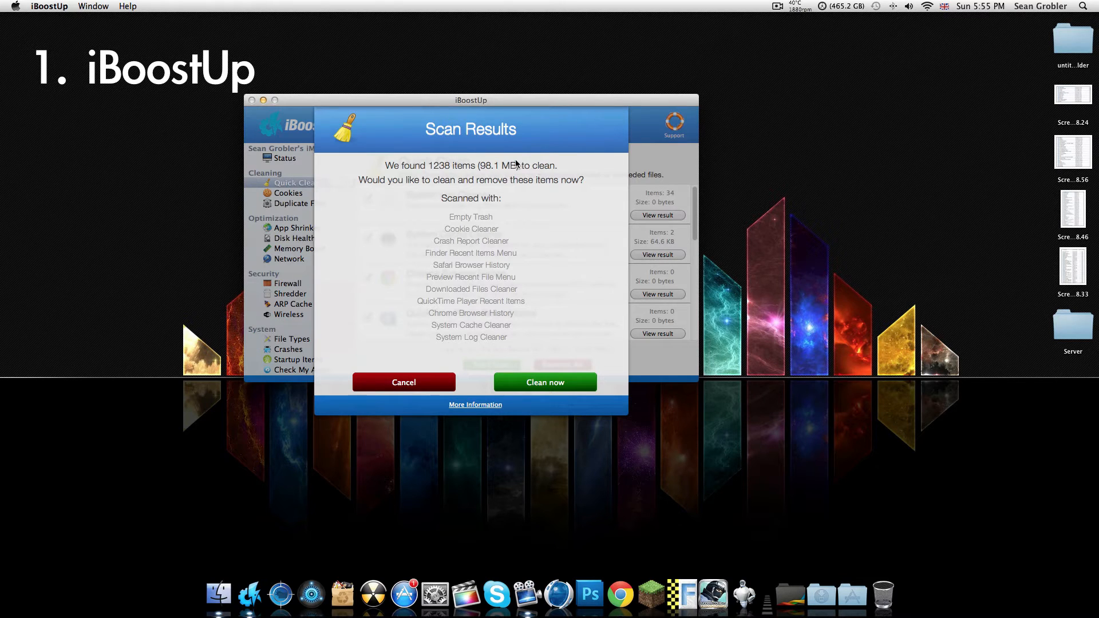
mouse_move(567, 385)
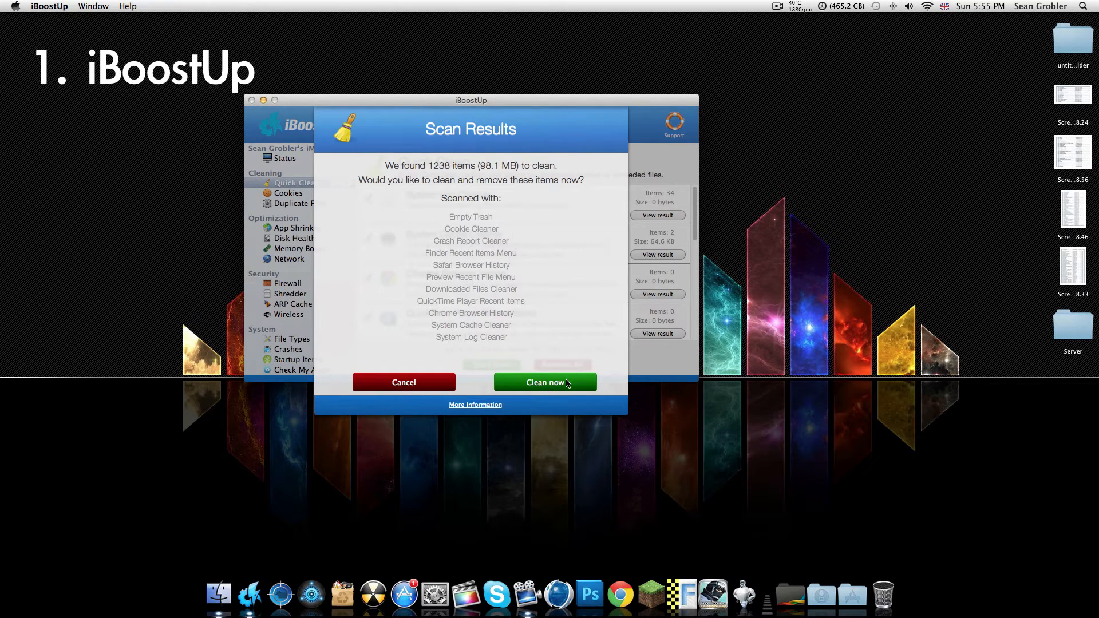
click(545, 383)
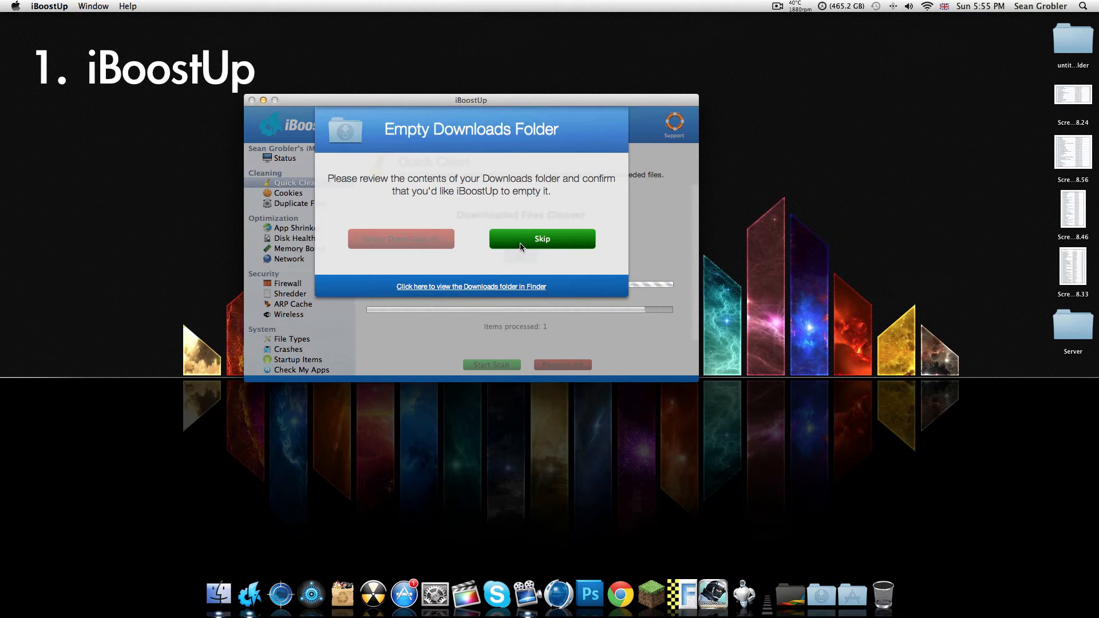
click(542, 239)
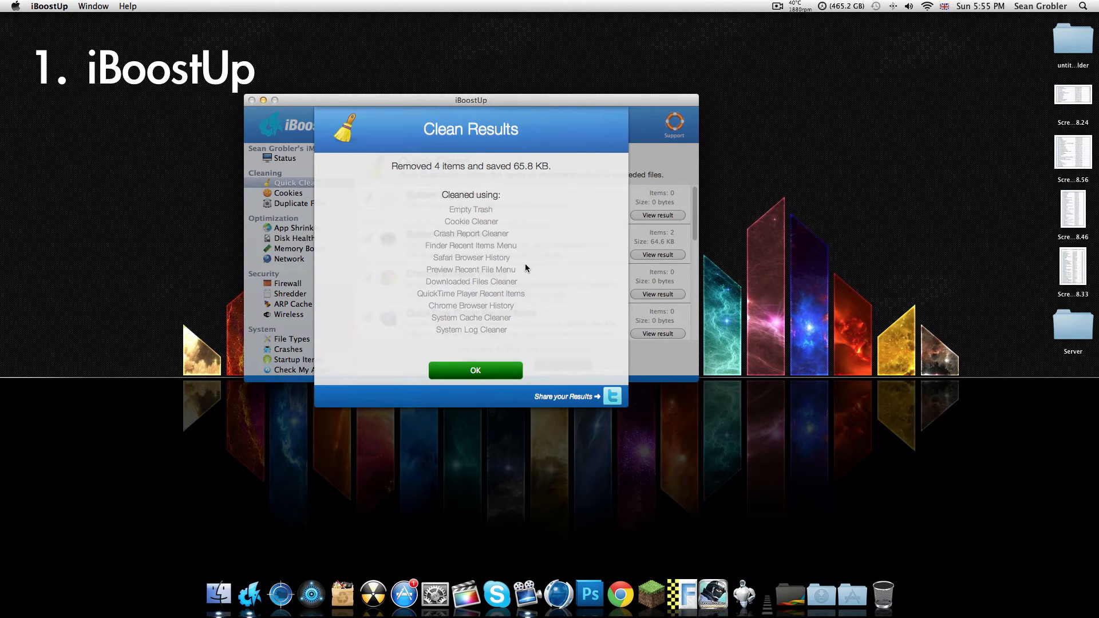
click(476, 370)
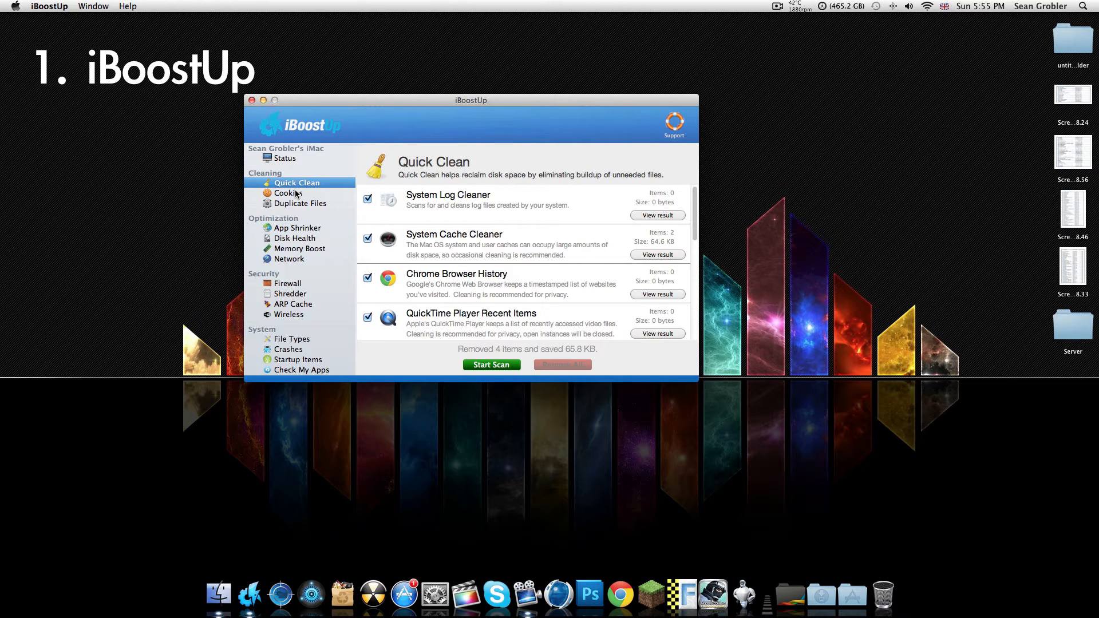
Browse the Cookies, Duplicate File Finder, App Shrinker and Disk Health sections.
click(288, 193)
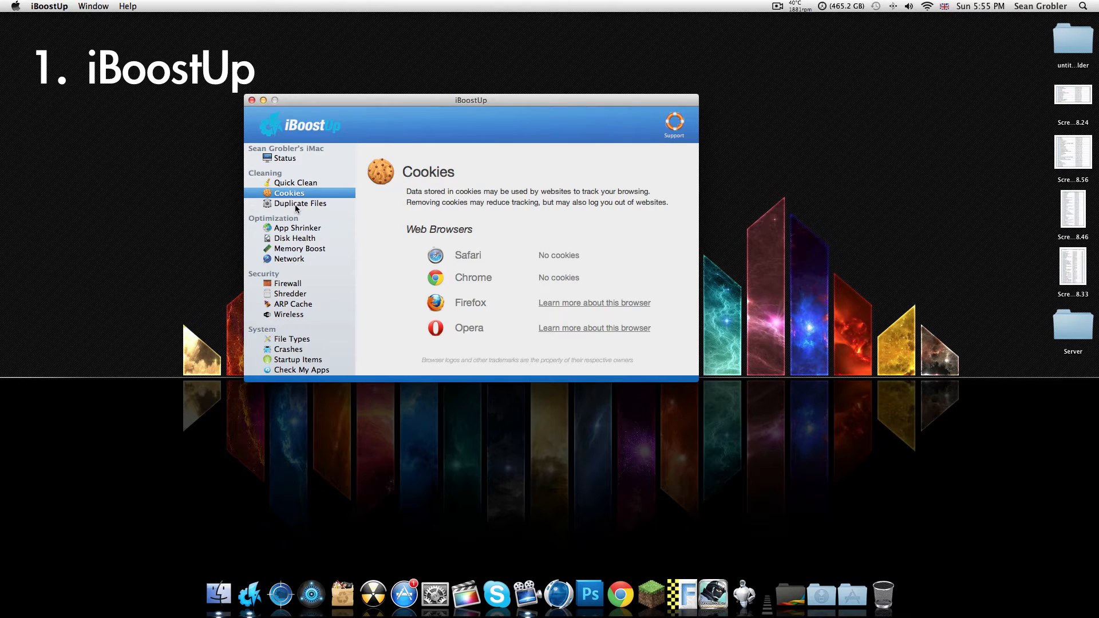
click(301, 203)
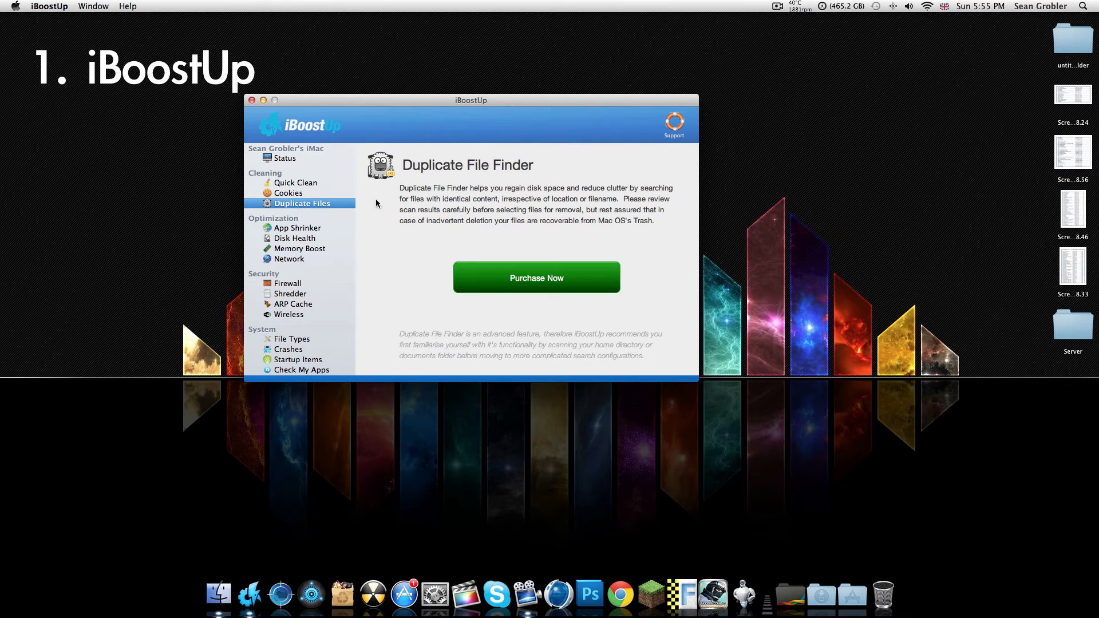
mouse_move(310, 232)
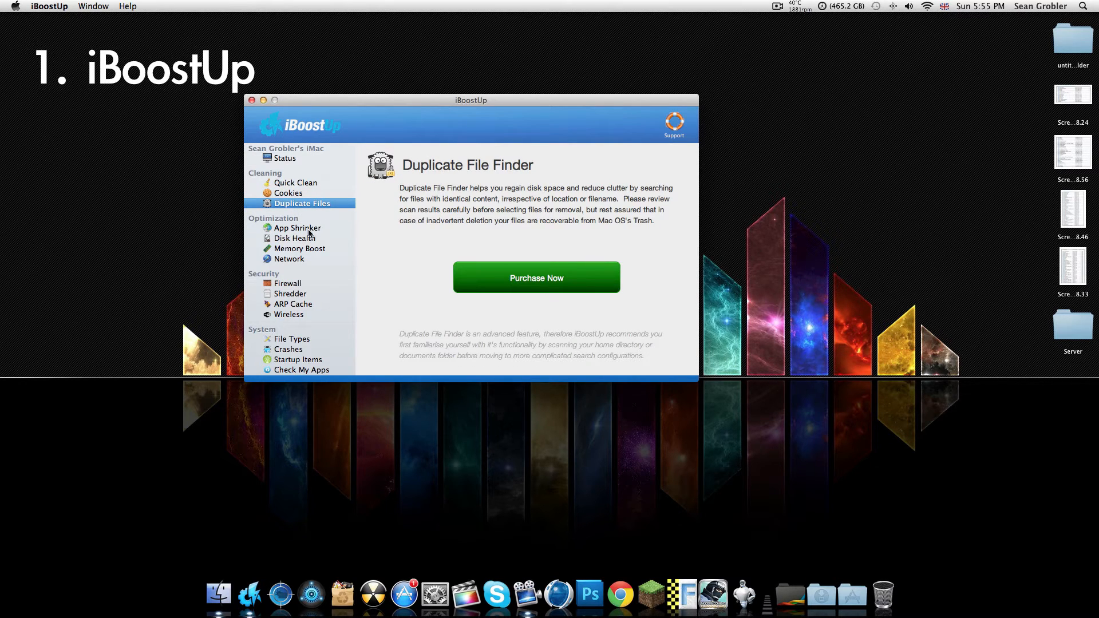
click(297, 228)
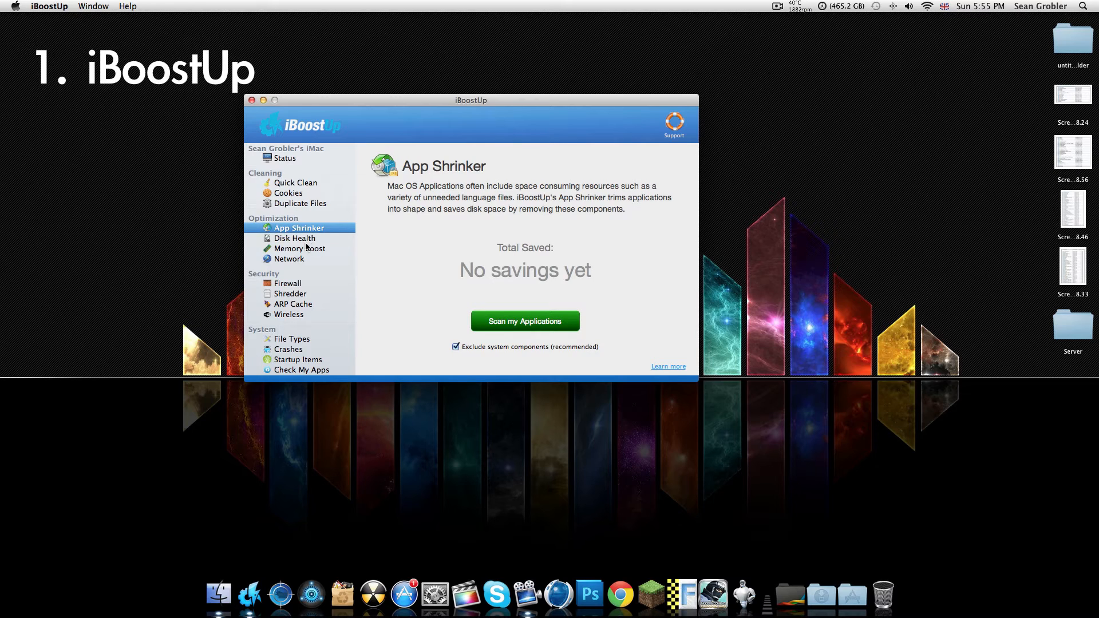
mouse_move(615, 191)
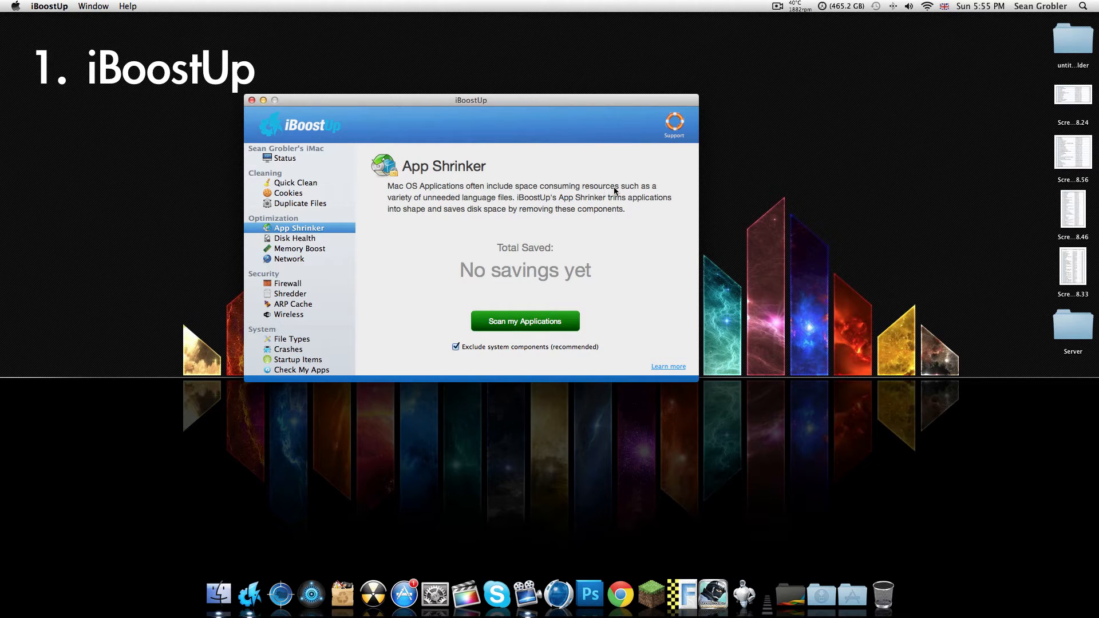
mouse_move(302, 241)
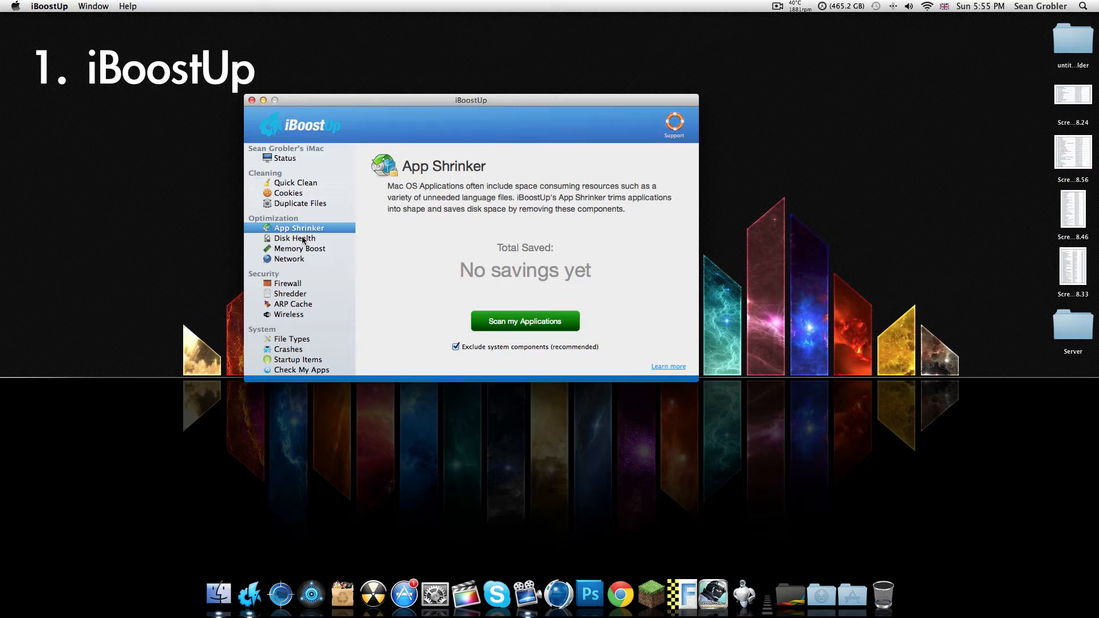
click(296, 238)
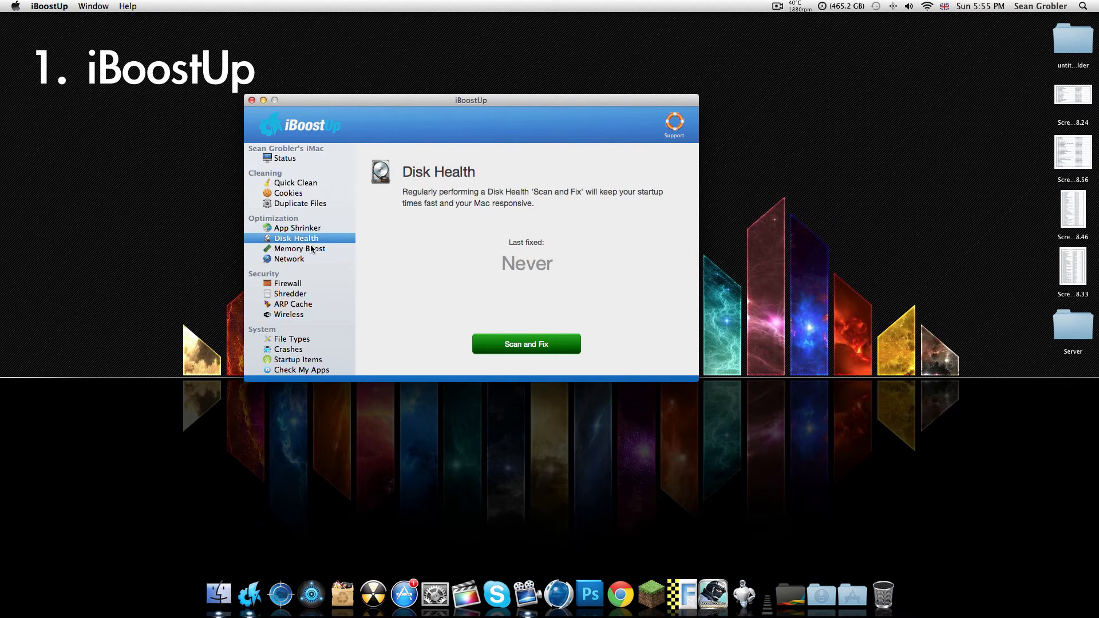
Browse the Memory Booster and Network sections, then close the iBoostUp window.
click(301, 248)
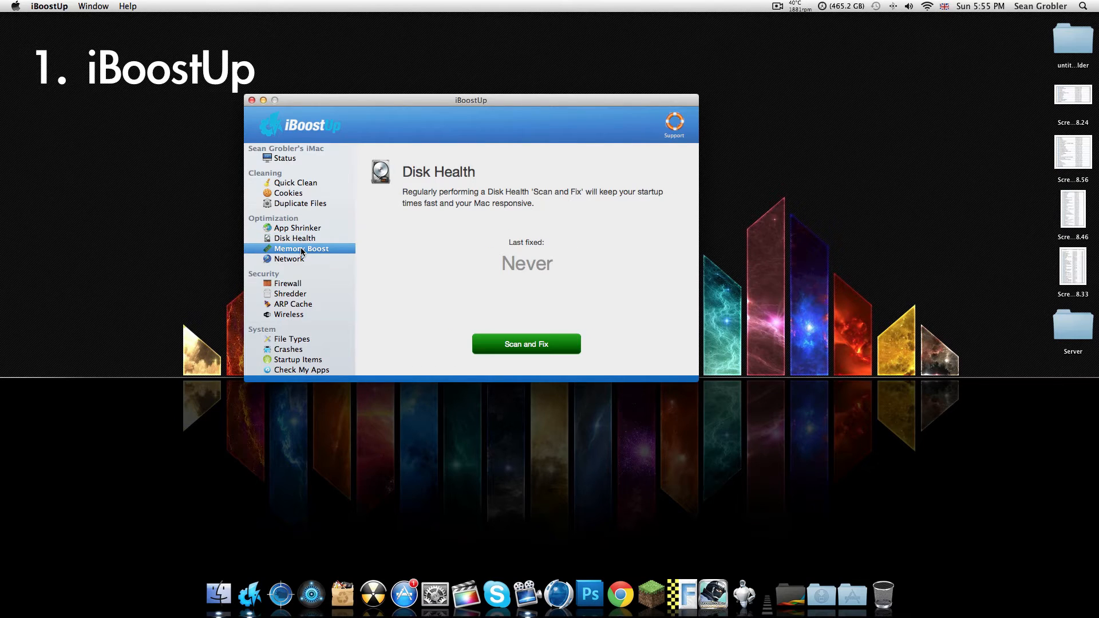
click(301, 249)
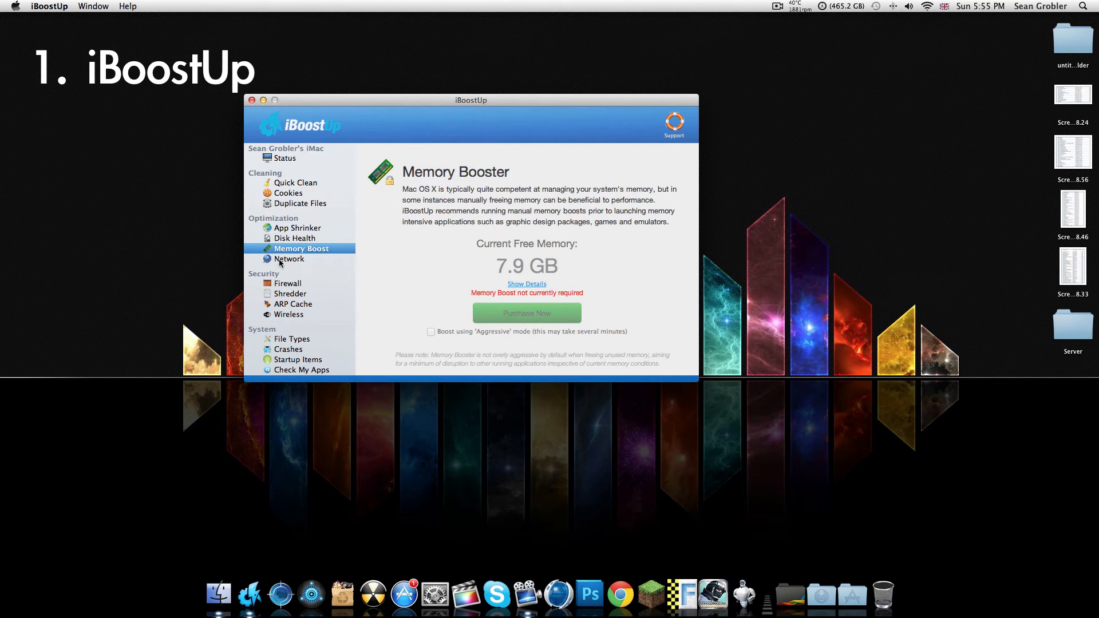
click(290, 259)
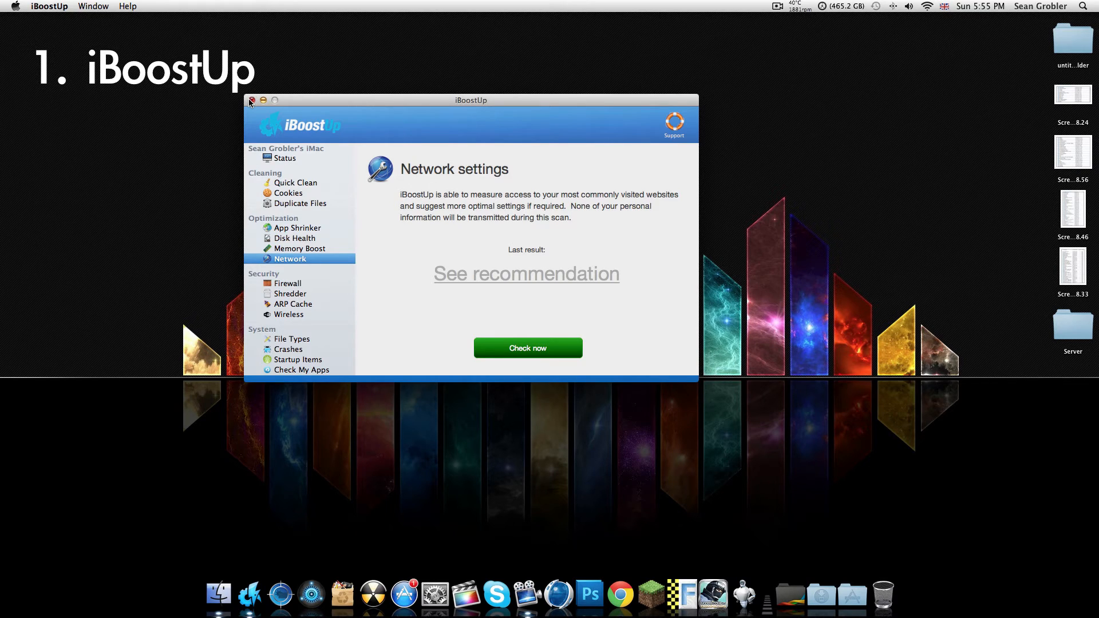
mouse_move(301, 349)
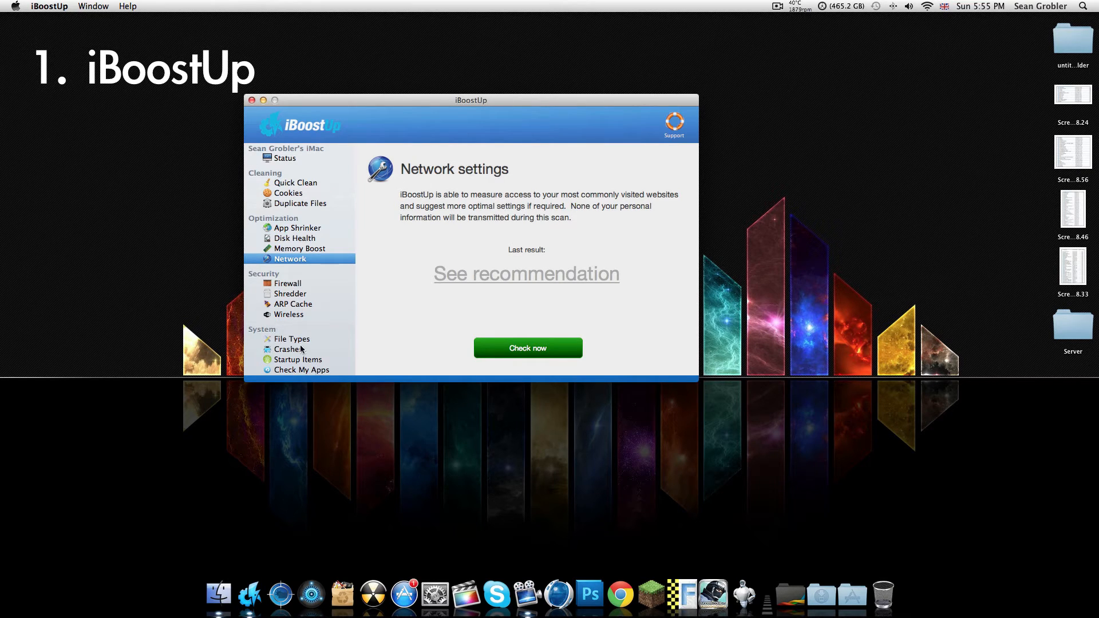
mouse_move(290, 155)
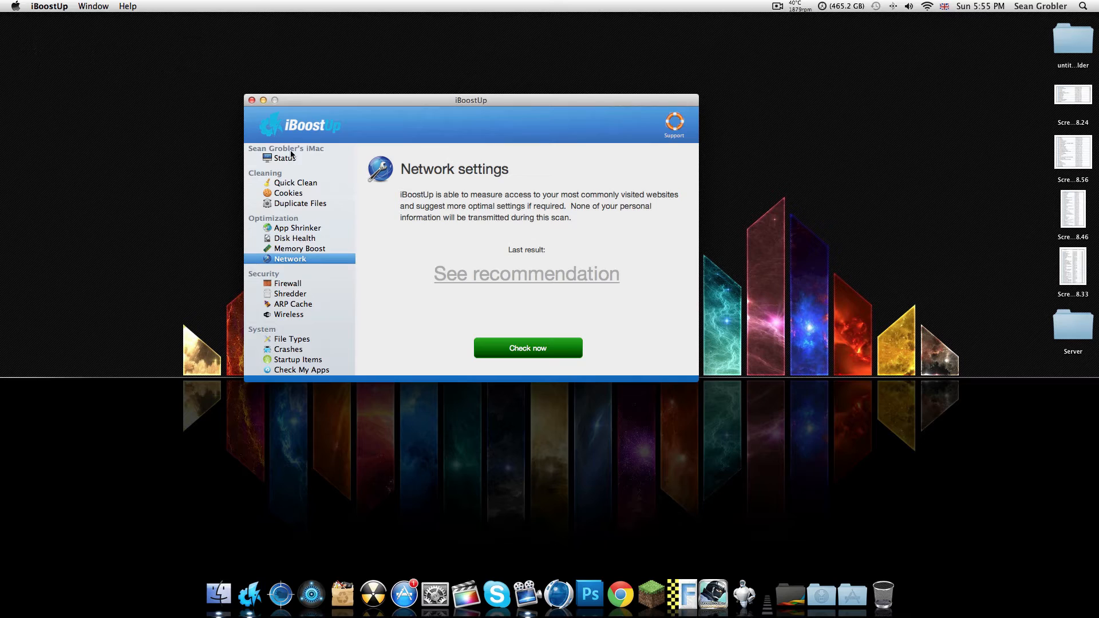
click(251, 100)
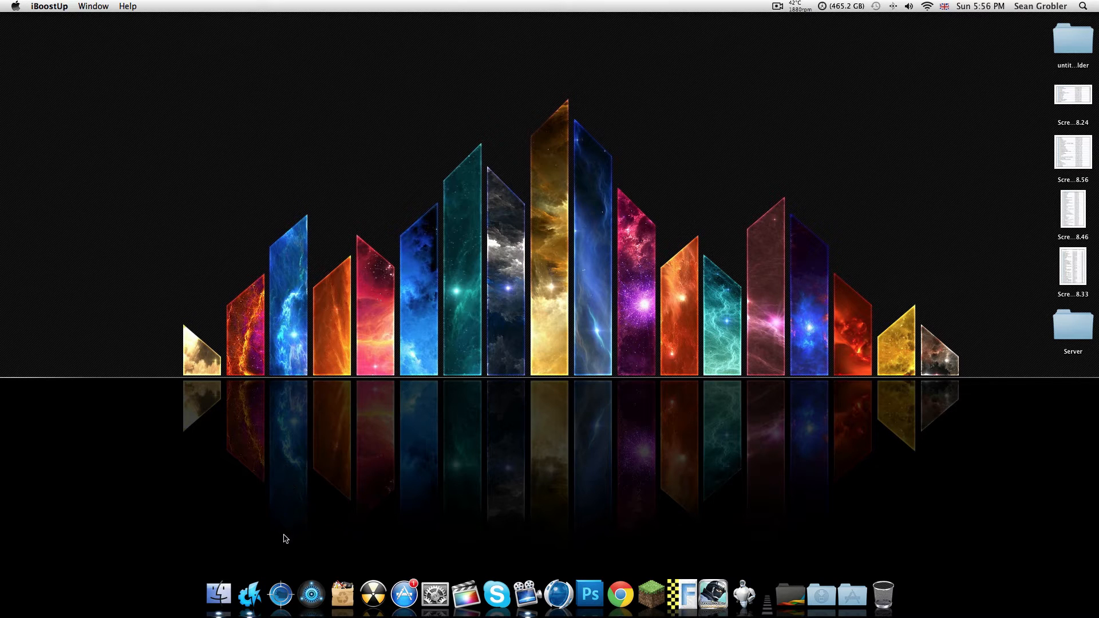
mouse_move(279, 581)
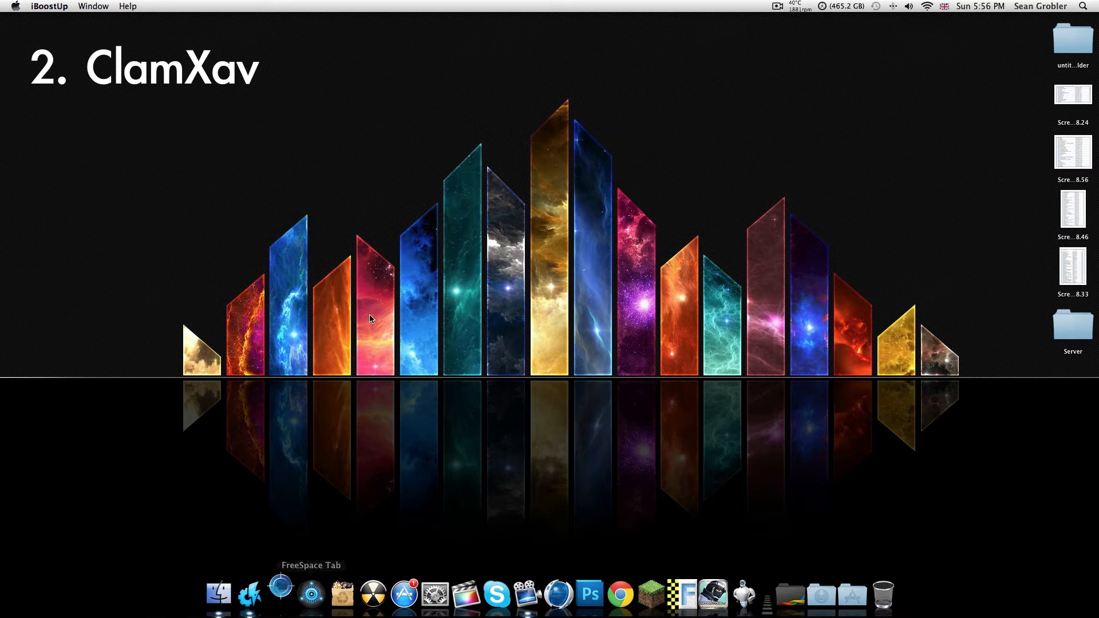
Launch ClamXav, scan the home folder and stop the scan with no infected files reported.
click(280, 595)
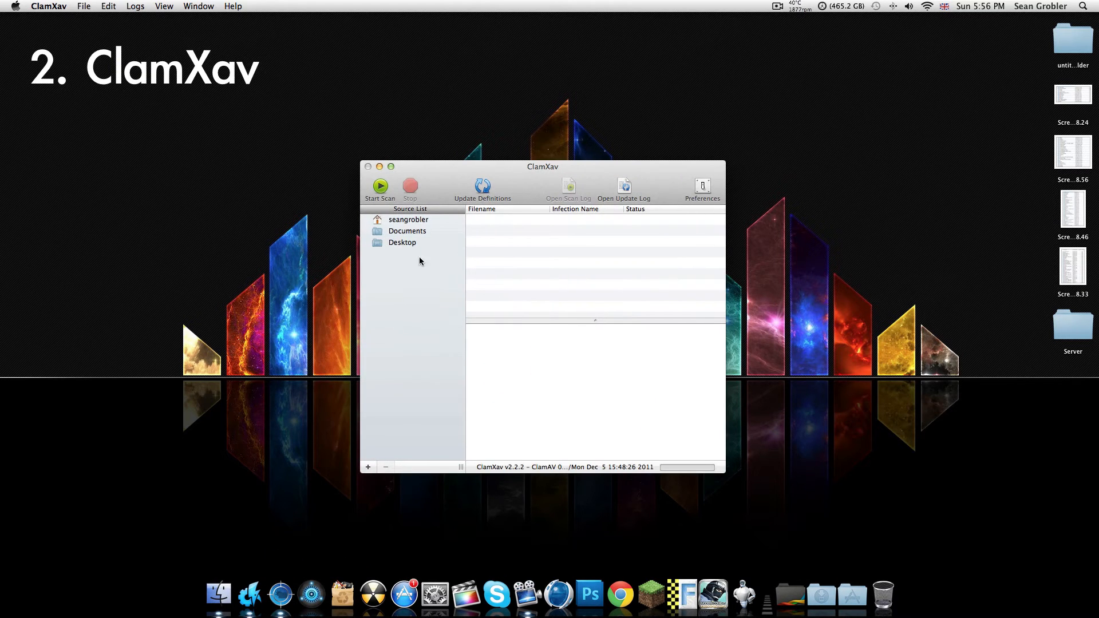
mouse_move(488, 172)
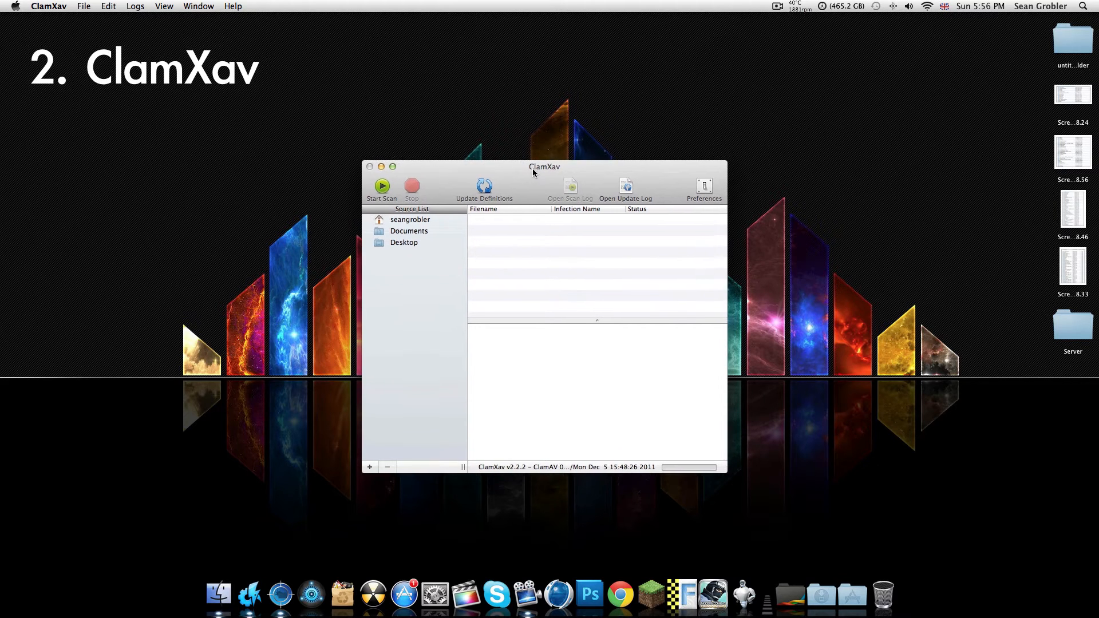
click(404, 241)
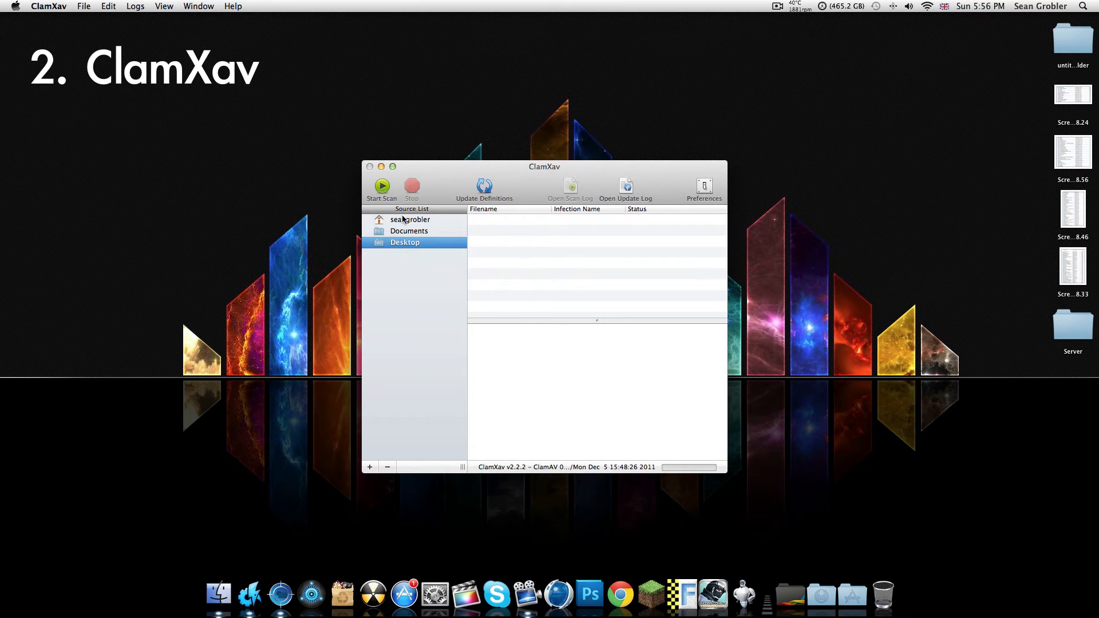
click(410, 220)
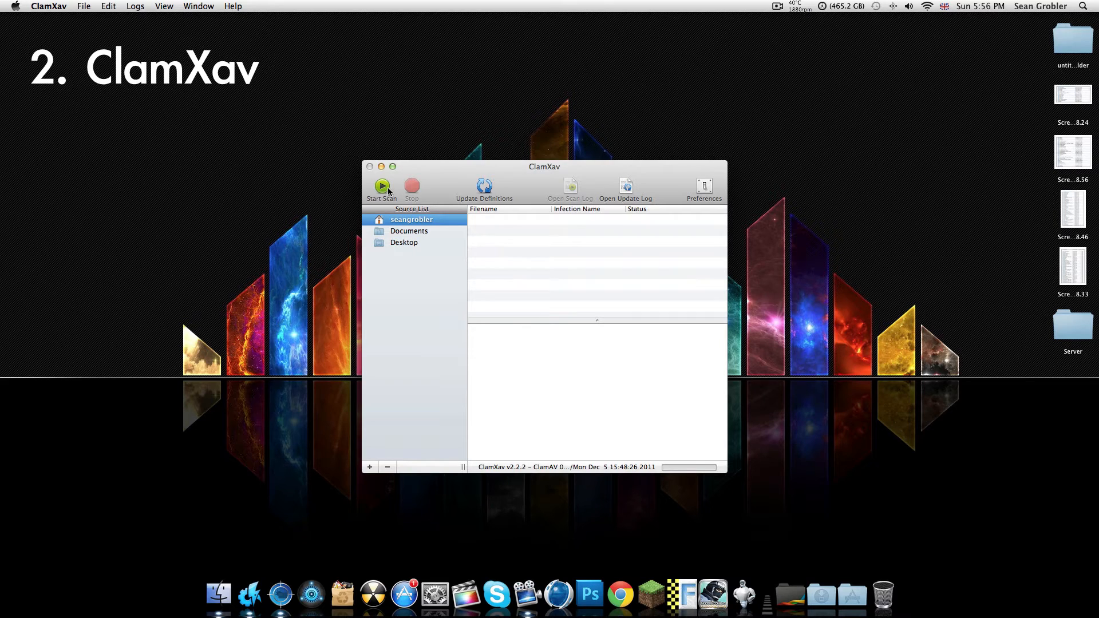
click(381, 187)
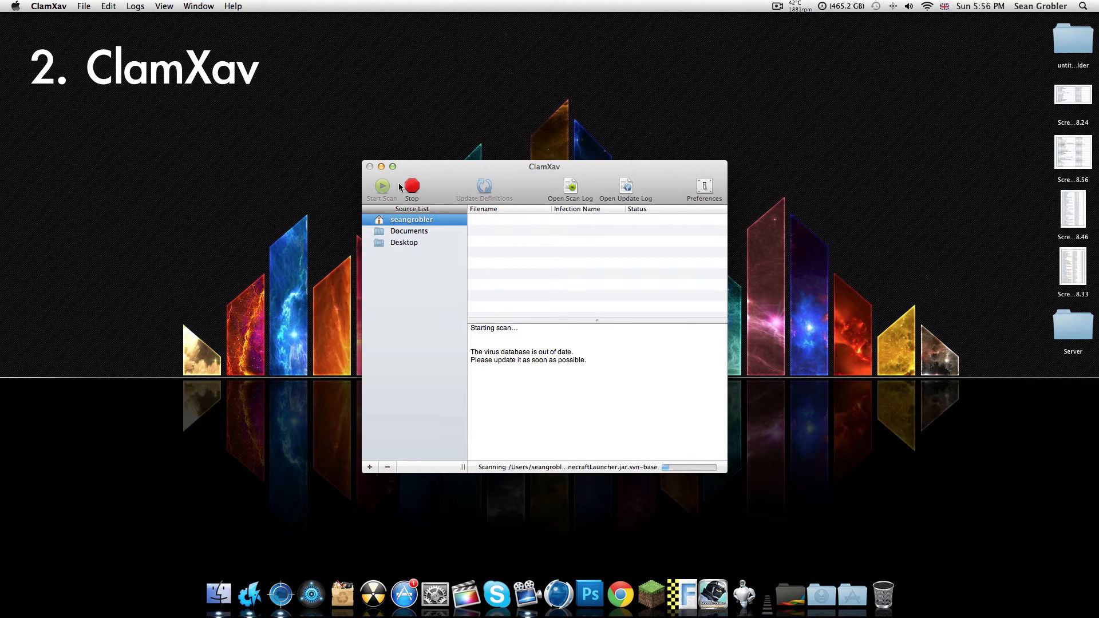
click(411, 186)
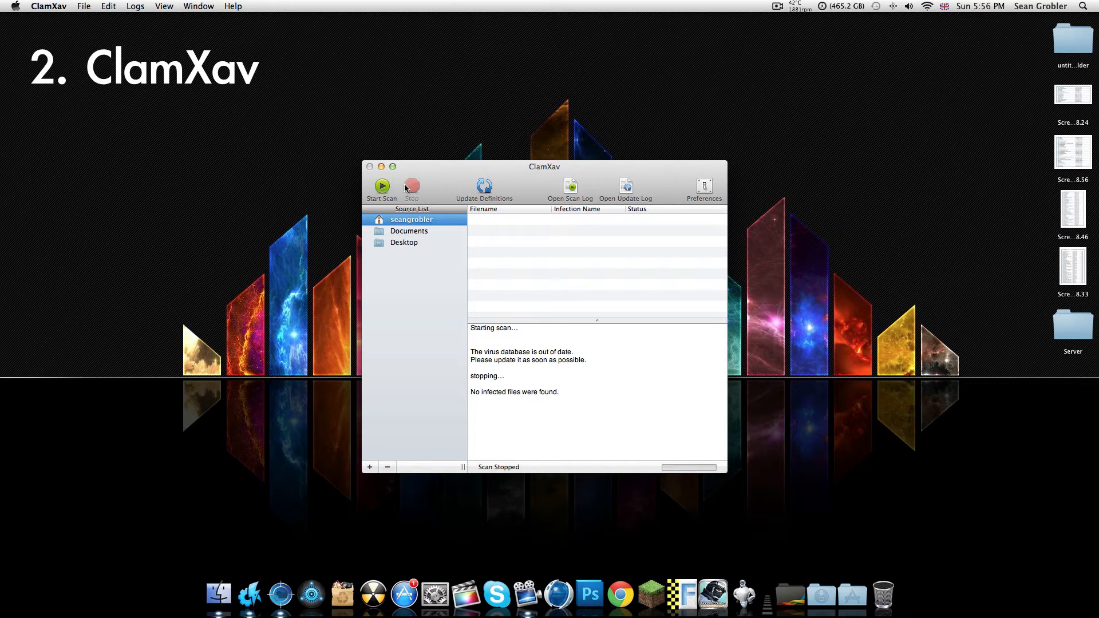
Scan one file from the Downloads stack in ClamXav, finding no infections.
click(815, 594)
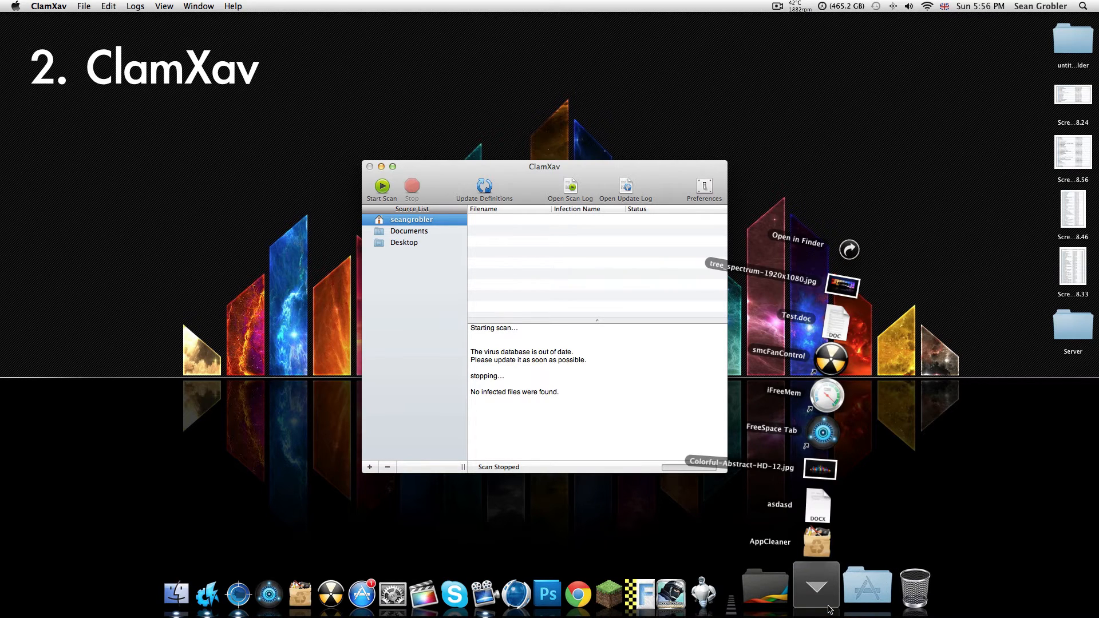
click(816, 584)
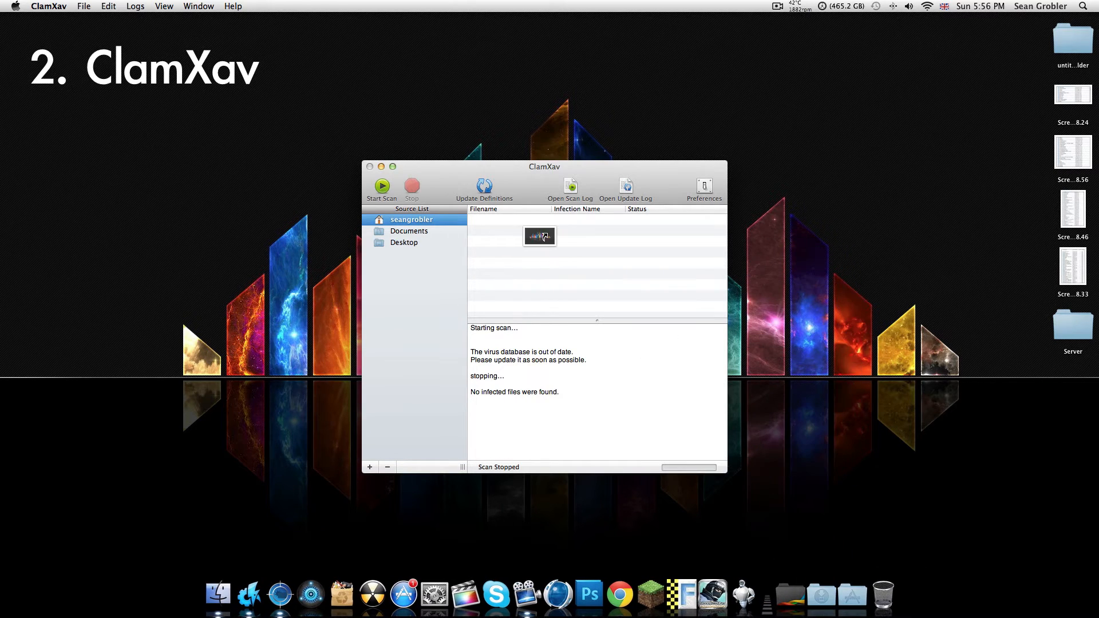
click(381, 186)
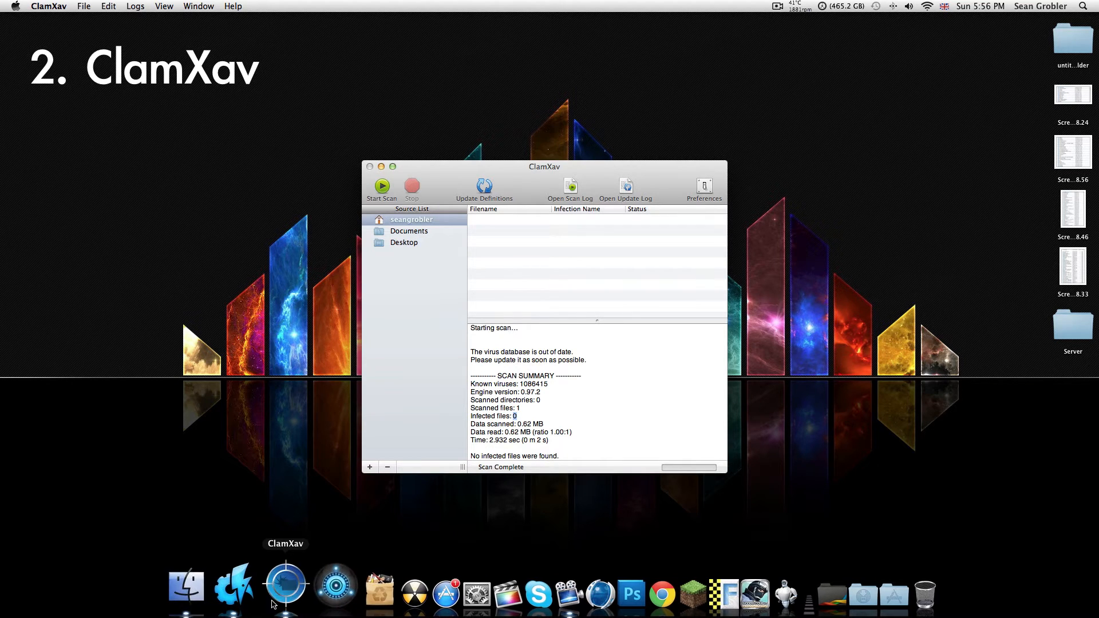
Quit ClamXav from its Dock menu.
right_click(285, 583)
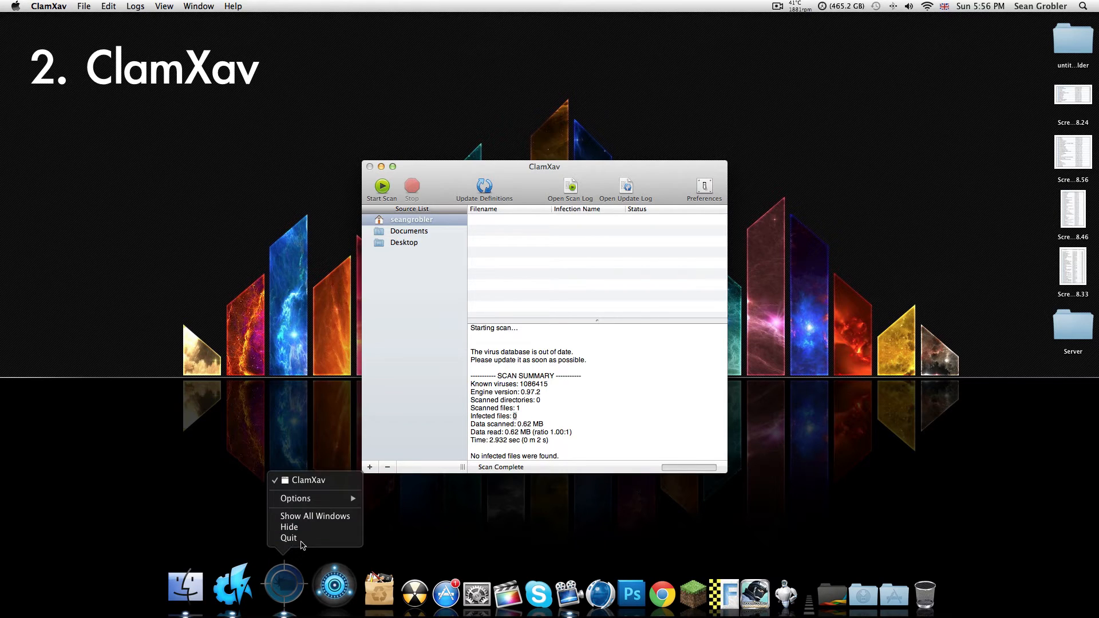
click(288, 538)
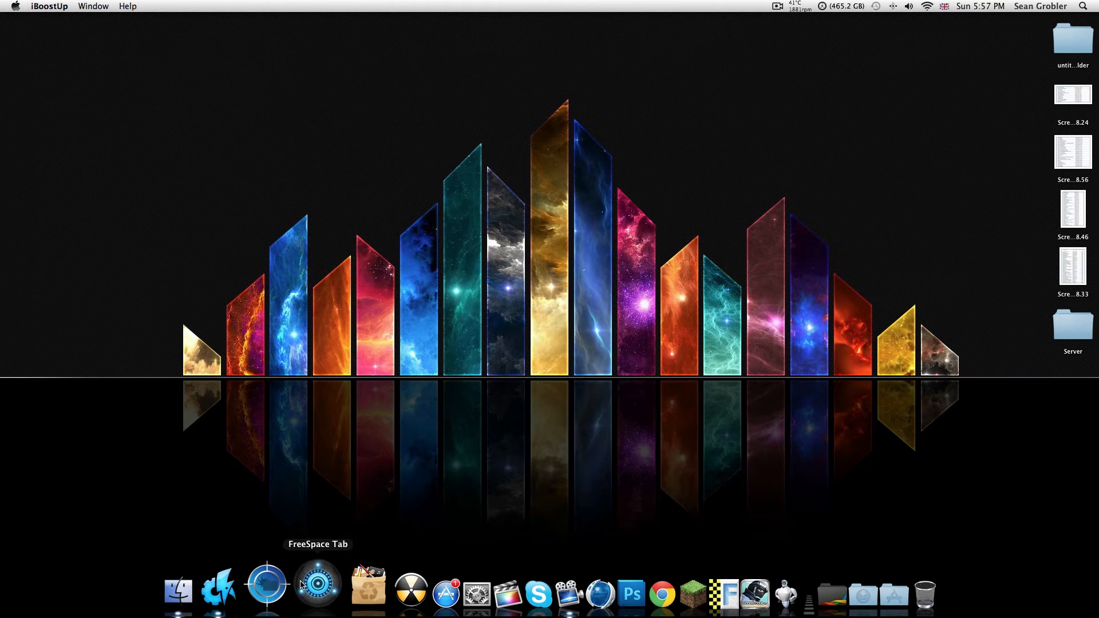
click(318, 583)
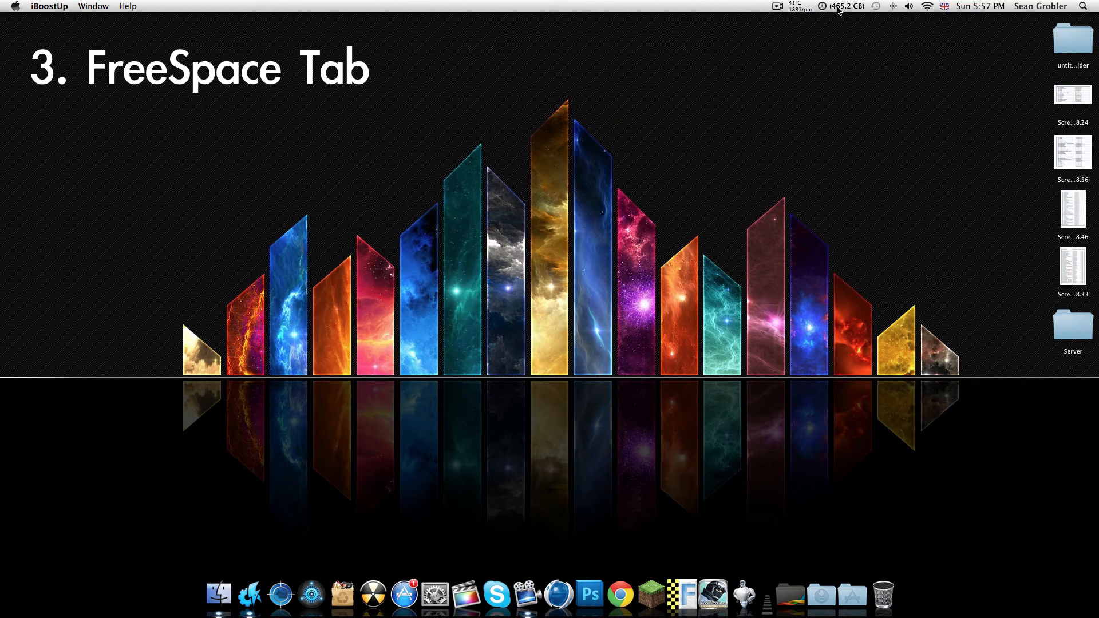
click(842, 7)
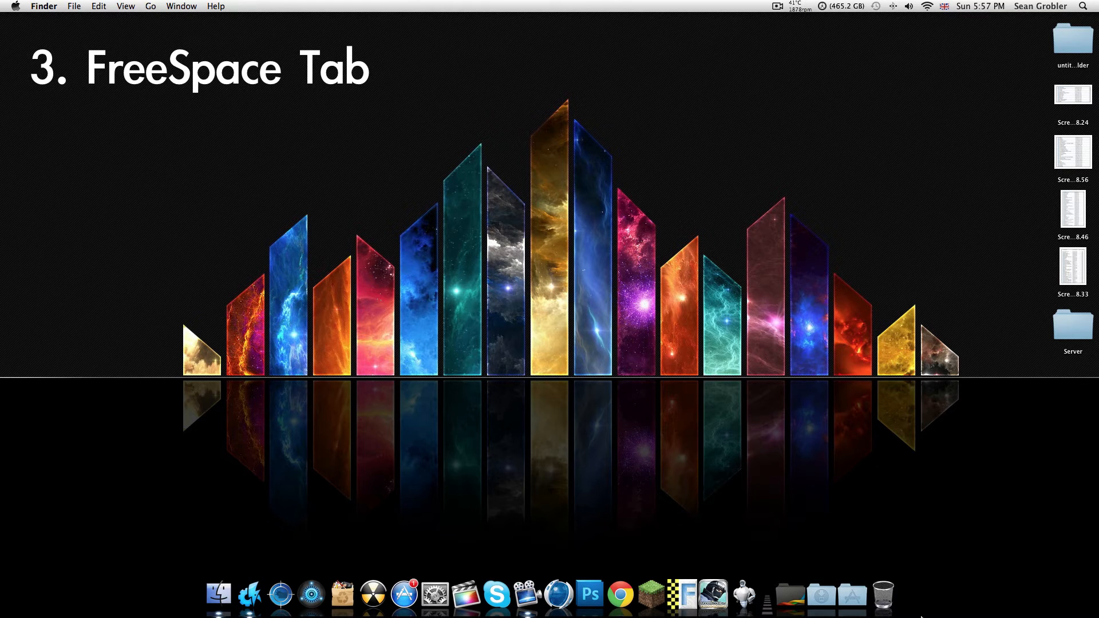
click(883, 595)
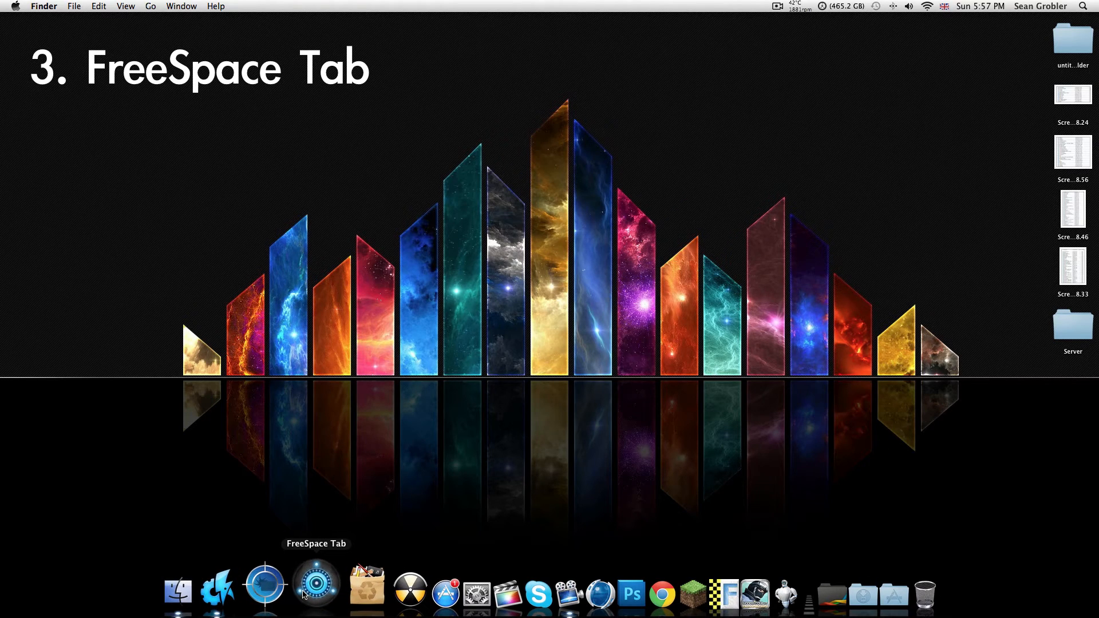
mouse_move(844, 20)
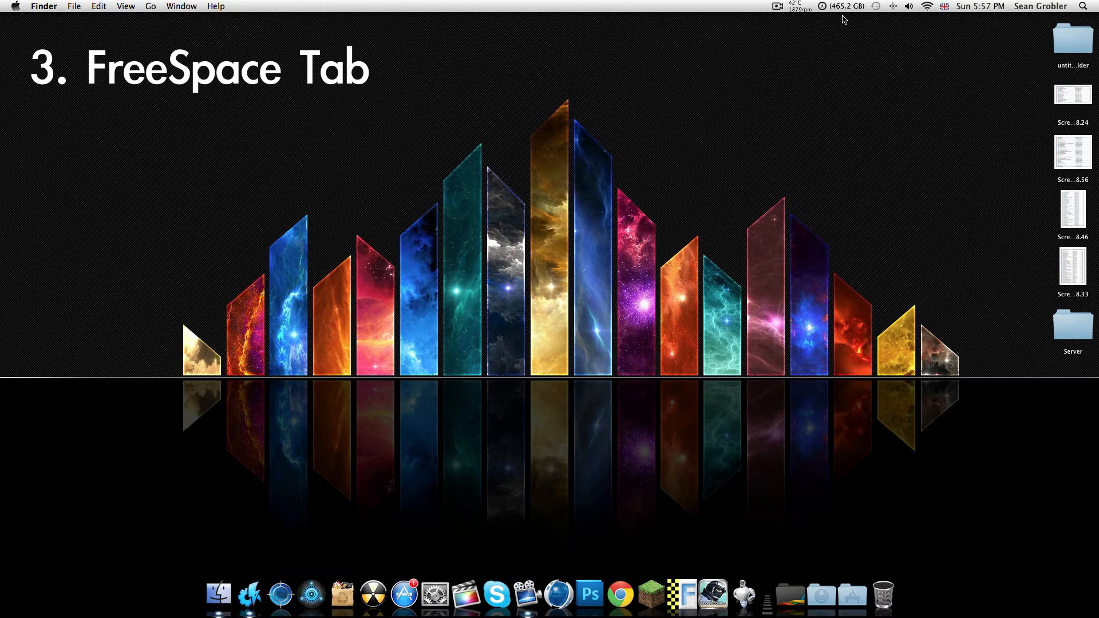
click(843, 7)
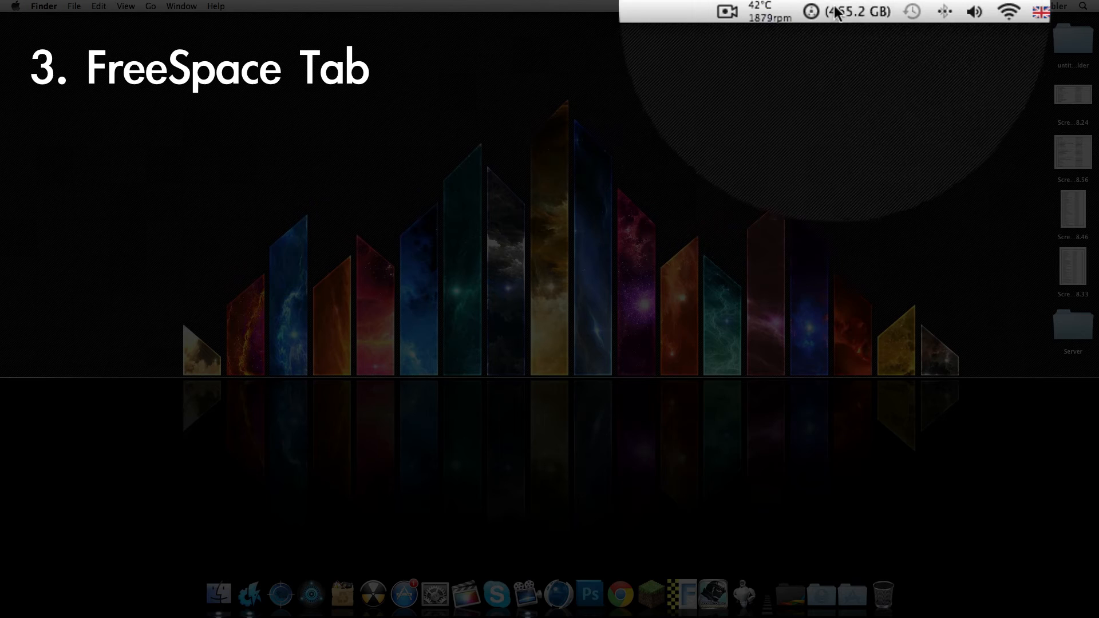
Check Macintosh HD's 465.2 of 499.2 GB free and hide the menu bar icon beside the figure.
click(845, 11)
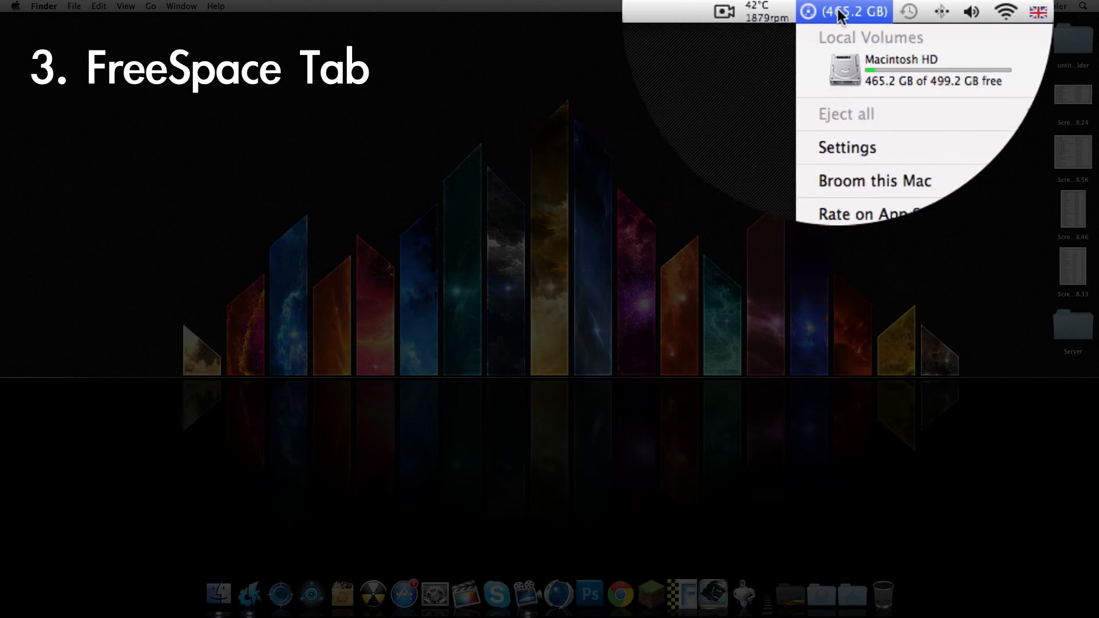
click(847, 148)
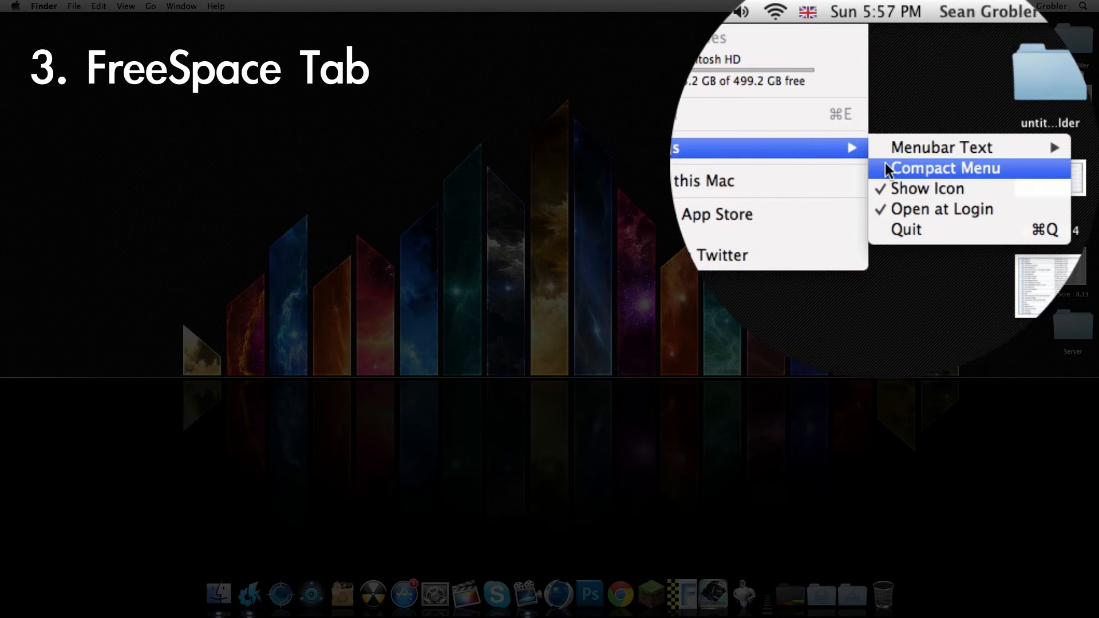
mouse_move(941, 148)
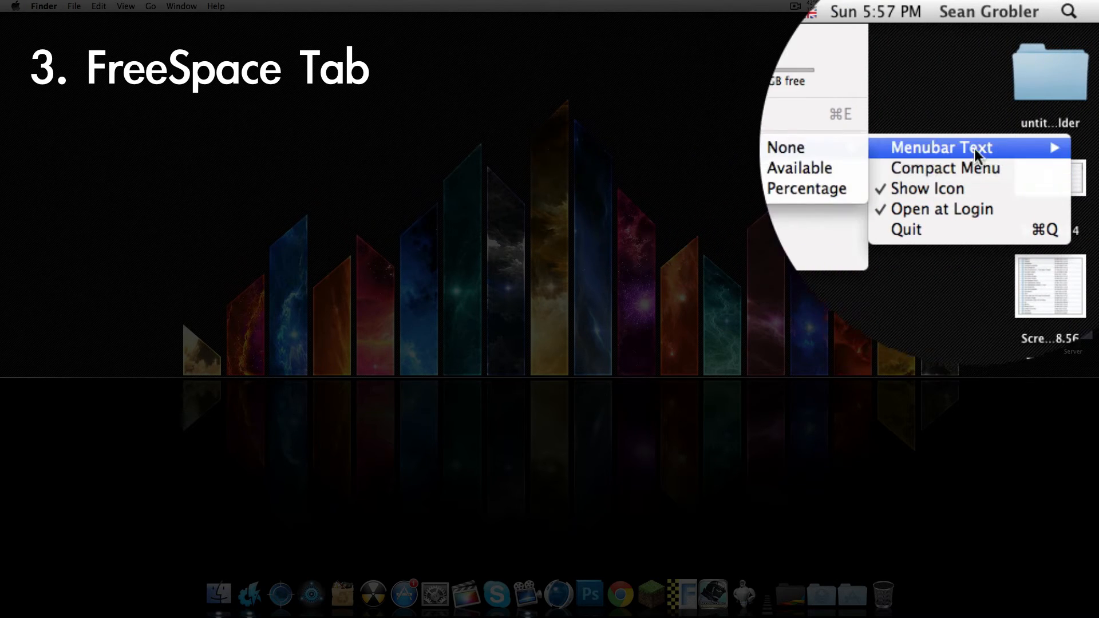
click(941, 148)
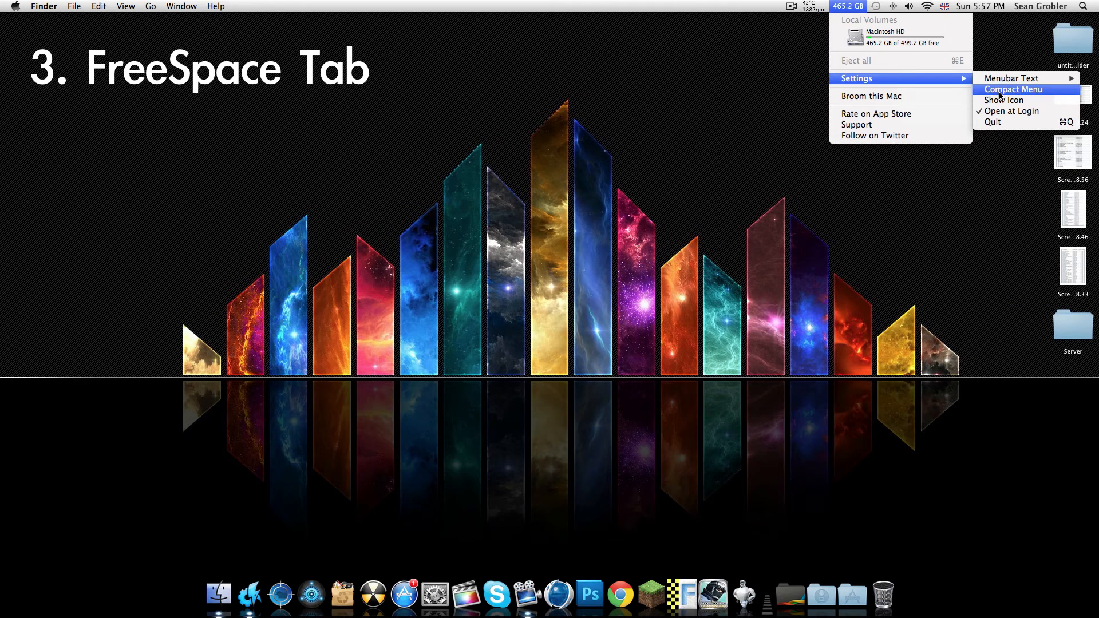
click(1013, 89)
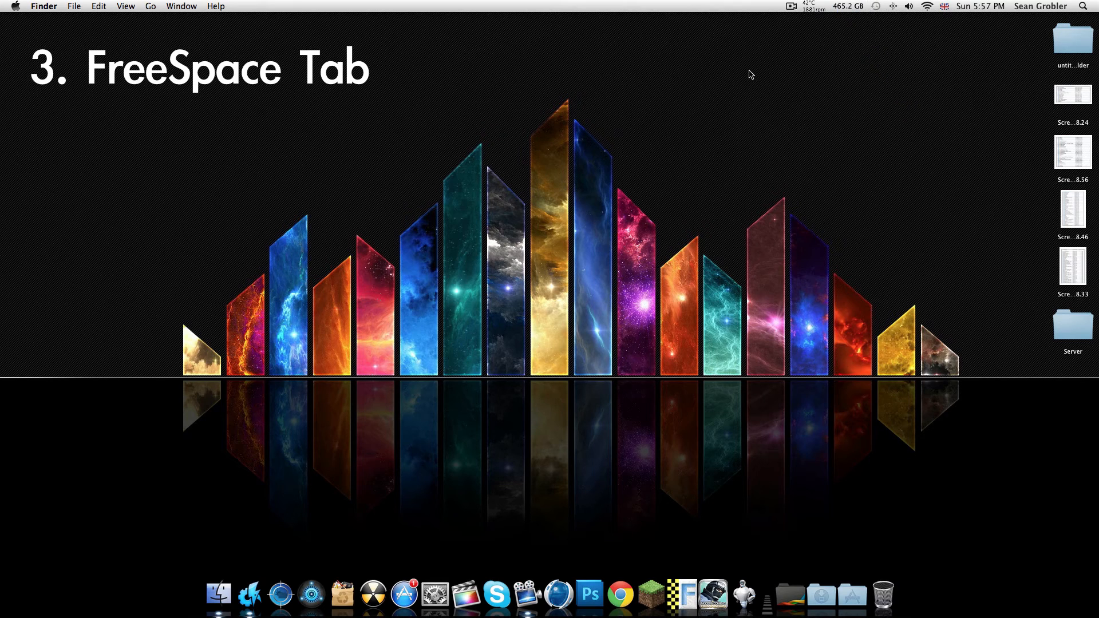
mouse_move(427, 391)
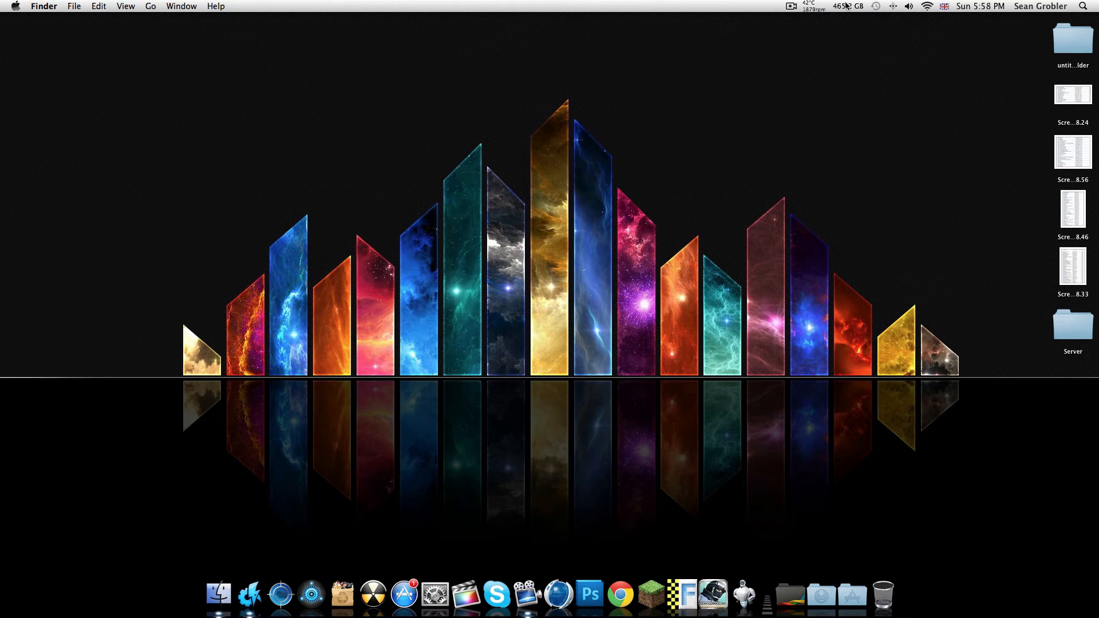
mouse_move(397, 543)
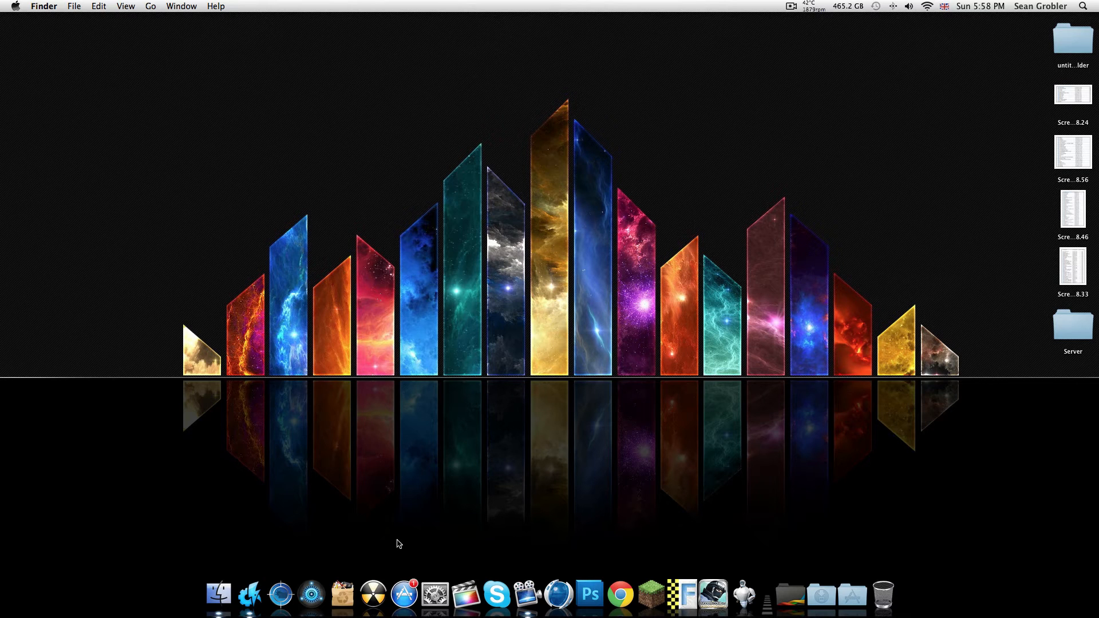
Launch AppCleaner and bring up the Applications folder beside its drop area.
click(333, 594)
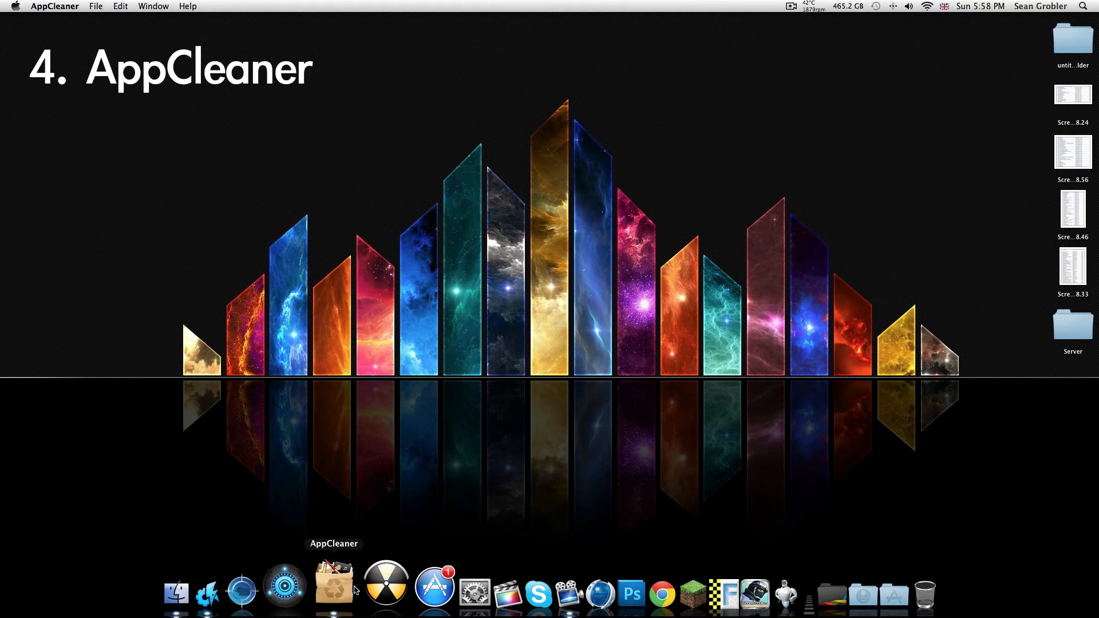
click(333, 583)
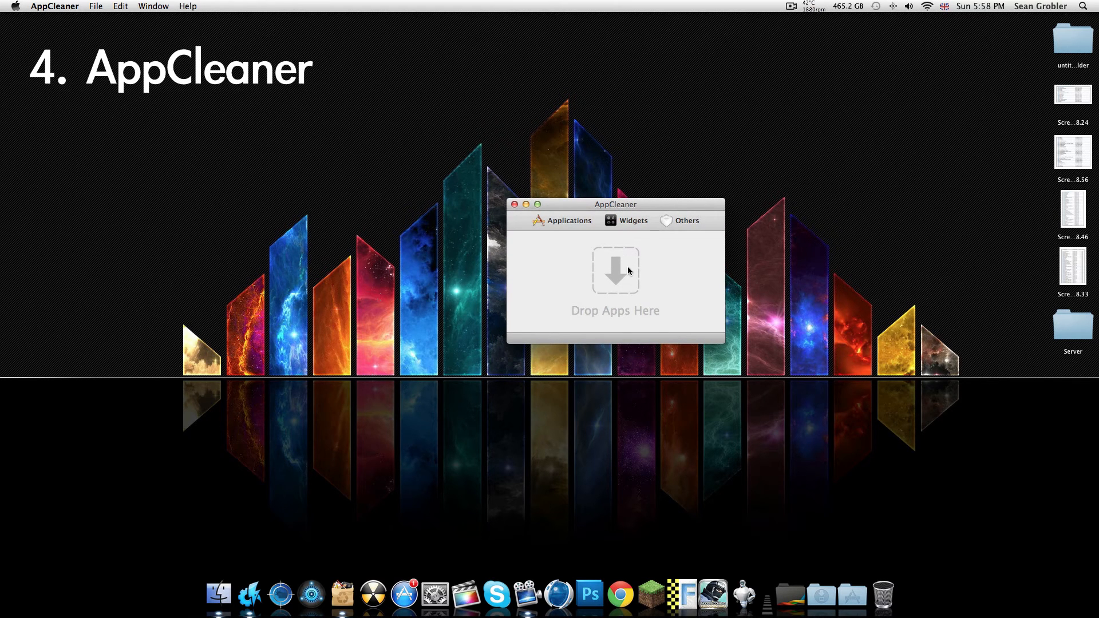
click(218, 594)
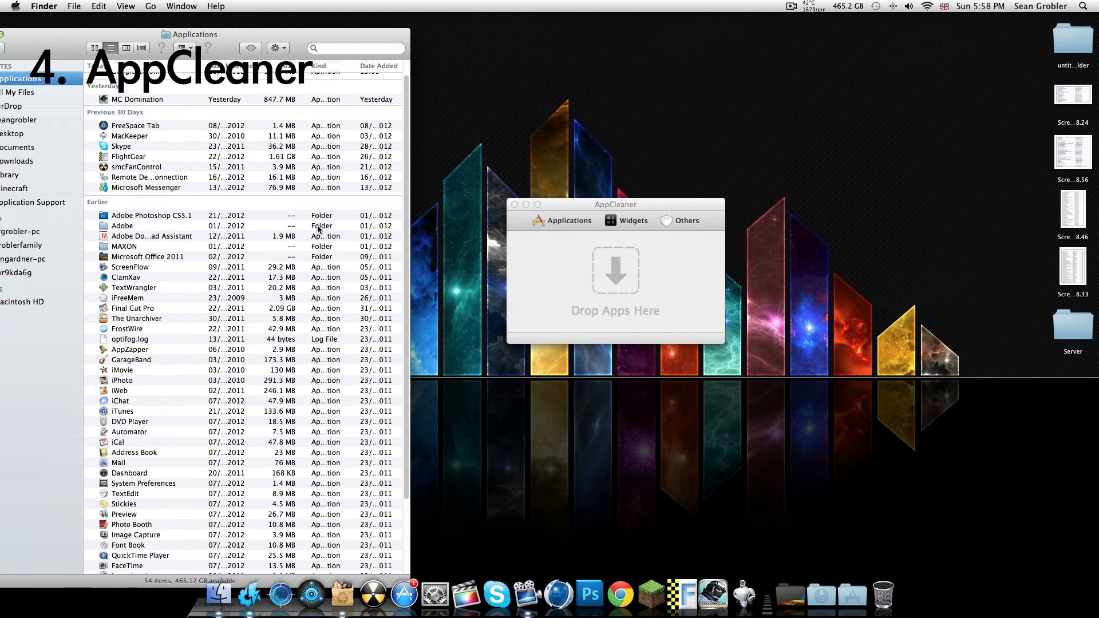
mouse_move(276, 33)
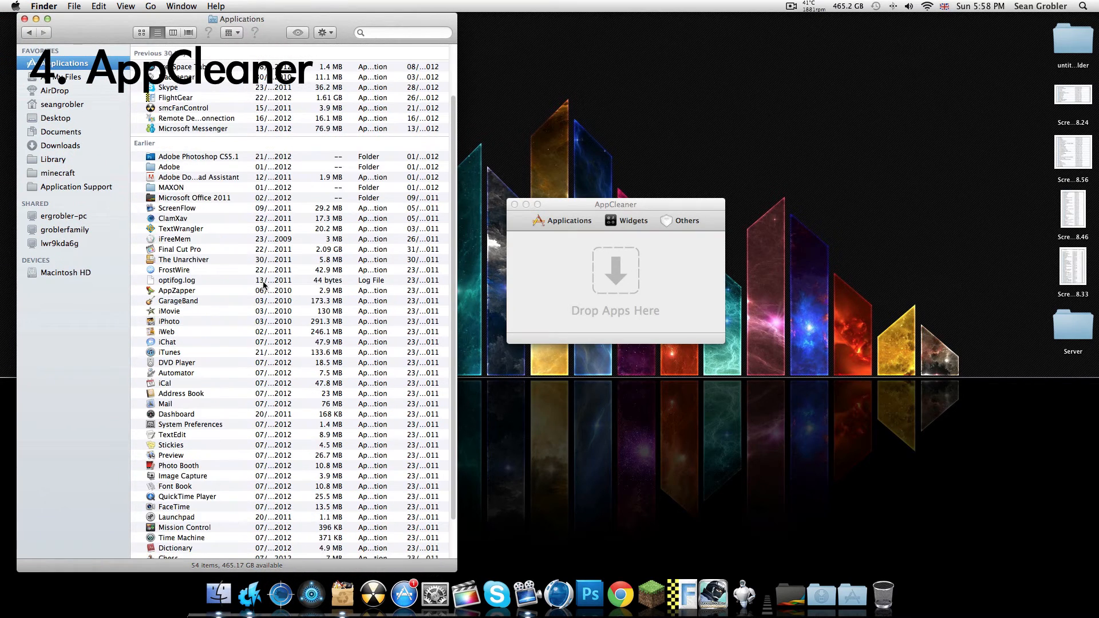
Remove TextWrangler and its preference files with AppCleaner, authorised with the admin password.
scroll(down, 3)
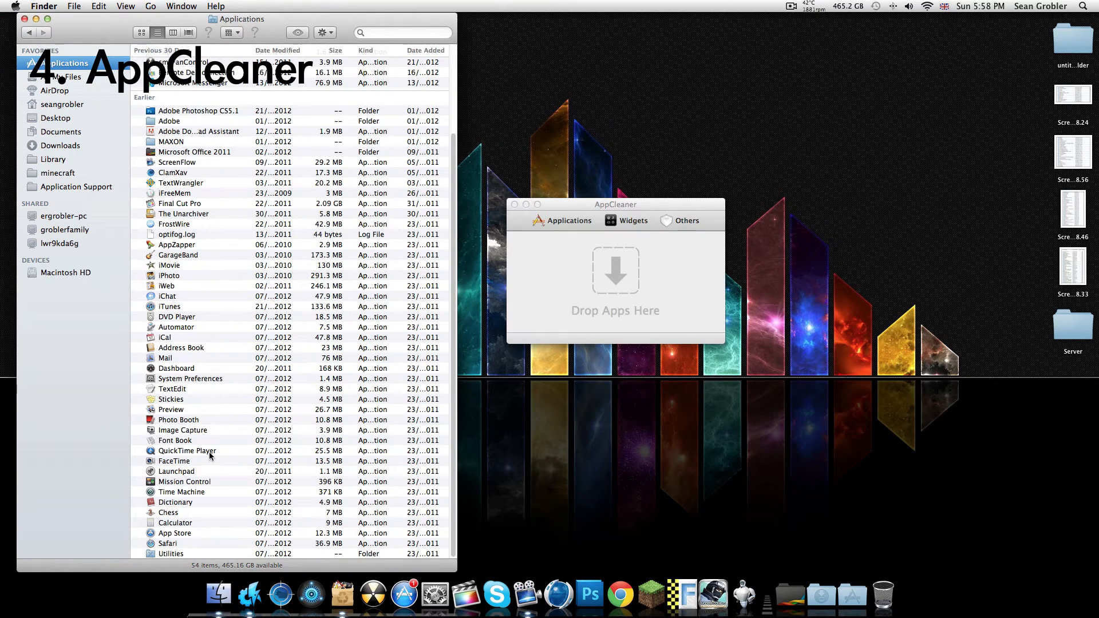
scroll(up, 3)
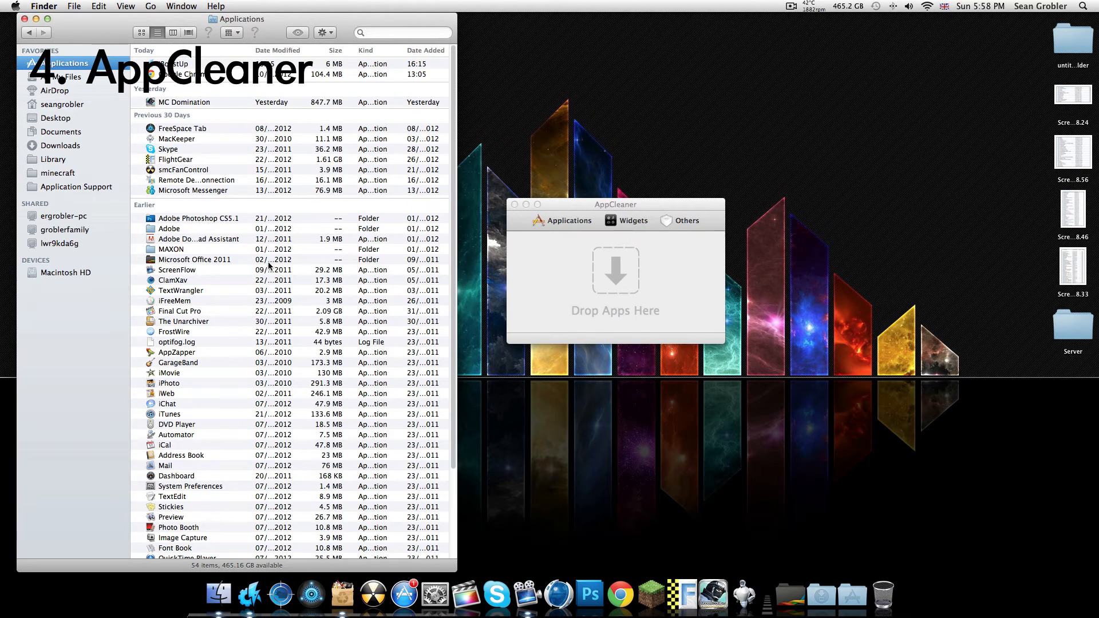
click(181, 290)
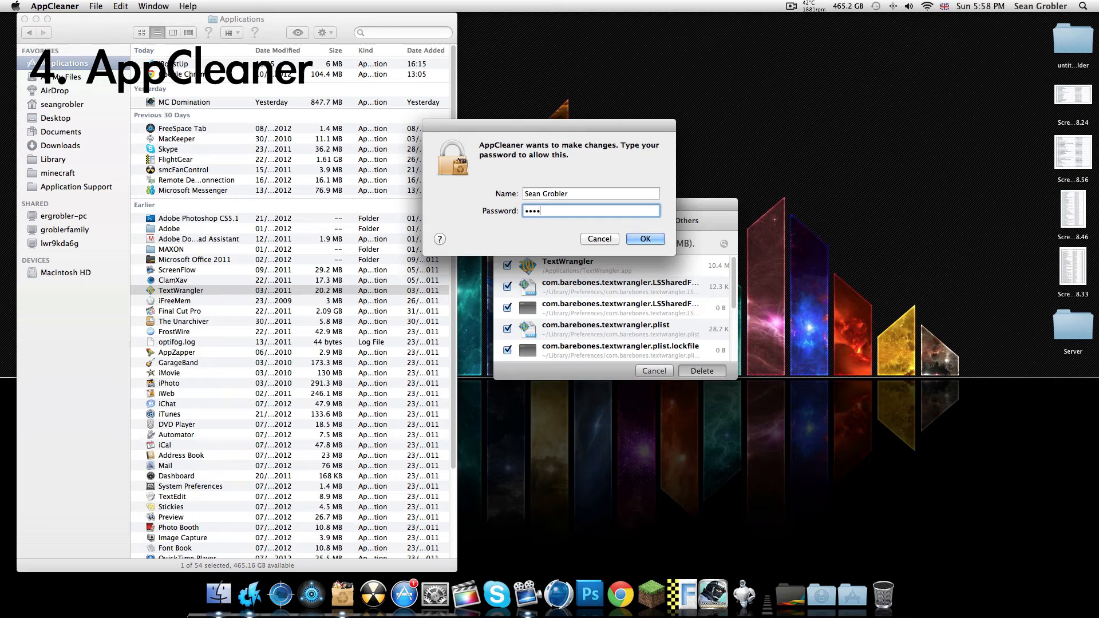
click(645, 238)
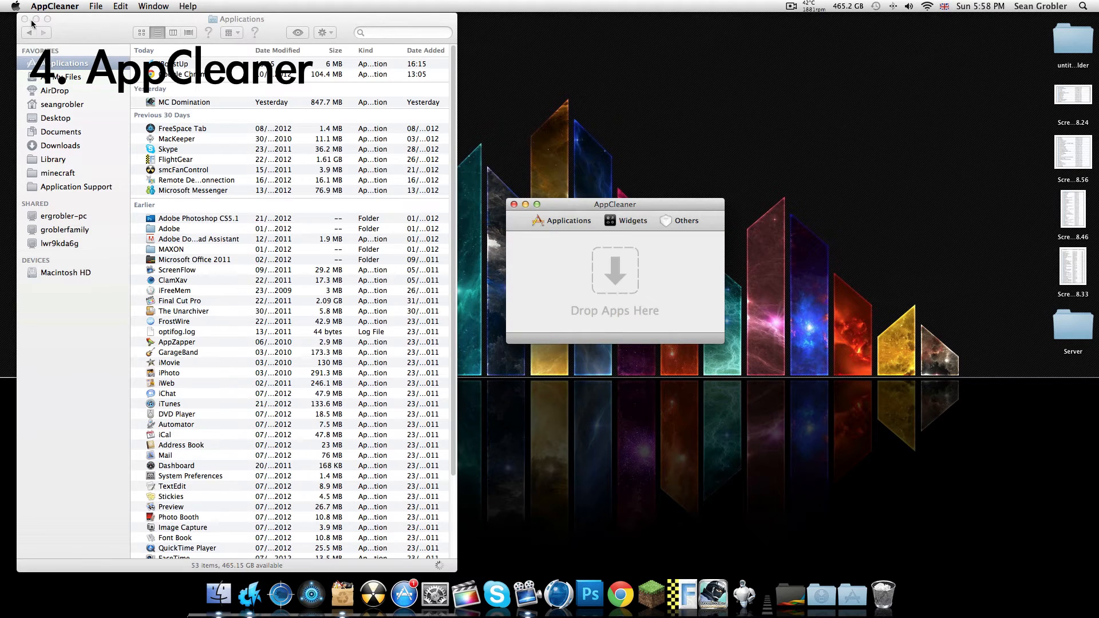
click(25, 19)
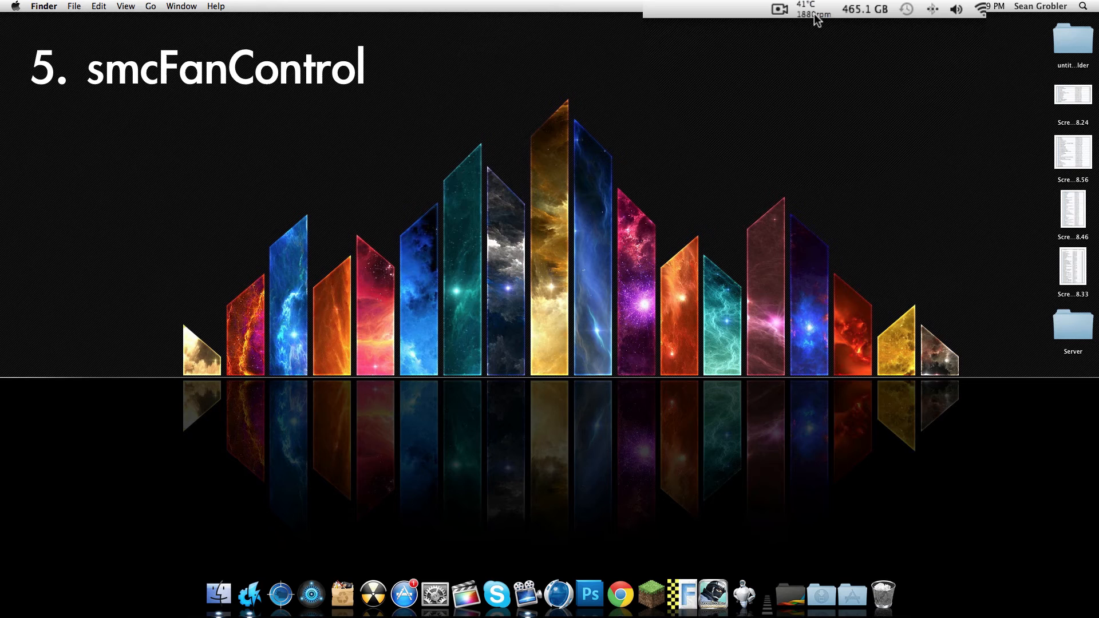
Show smcFanControl's fan speeds from the menu bar and bring up its Preferences.
click(807, 9)
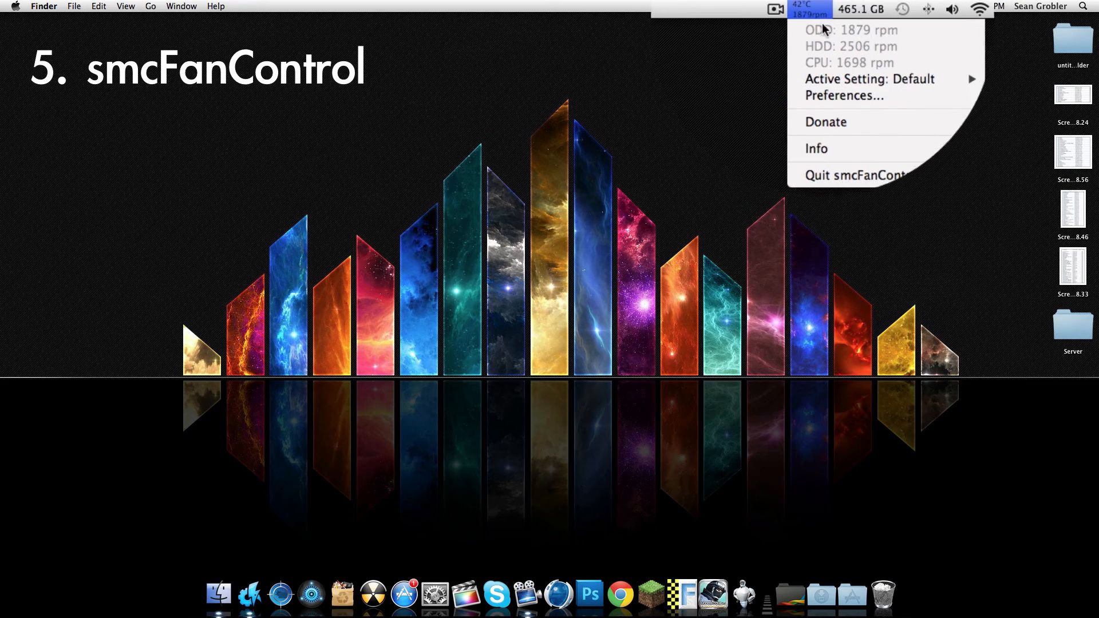
click(843, 95)
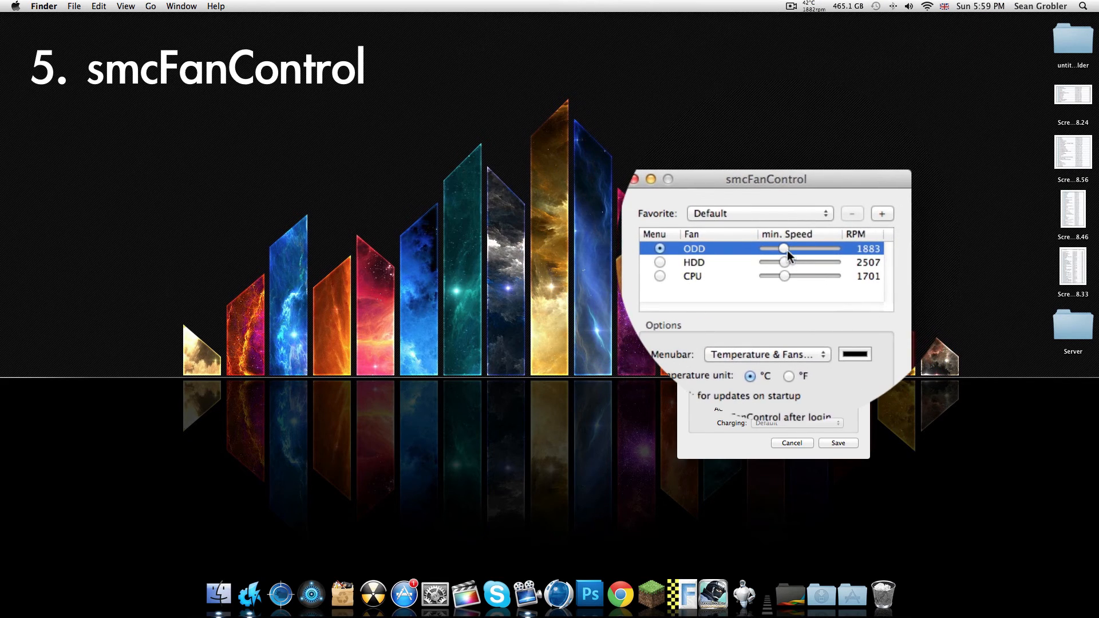
Keep temperature and fan speed in the menu bar, trying Fahrenheit then Celsius.
click(766, 353)
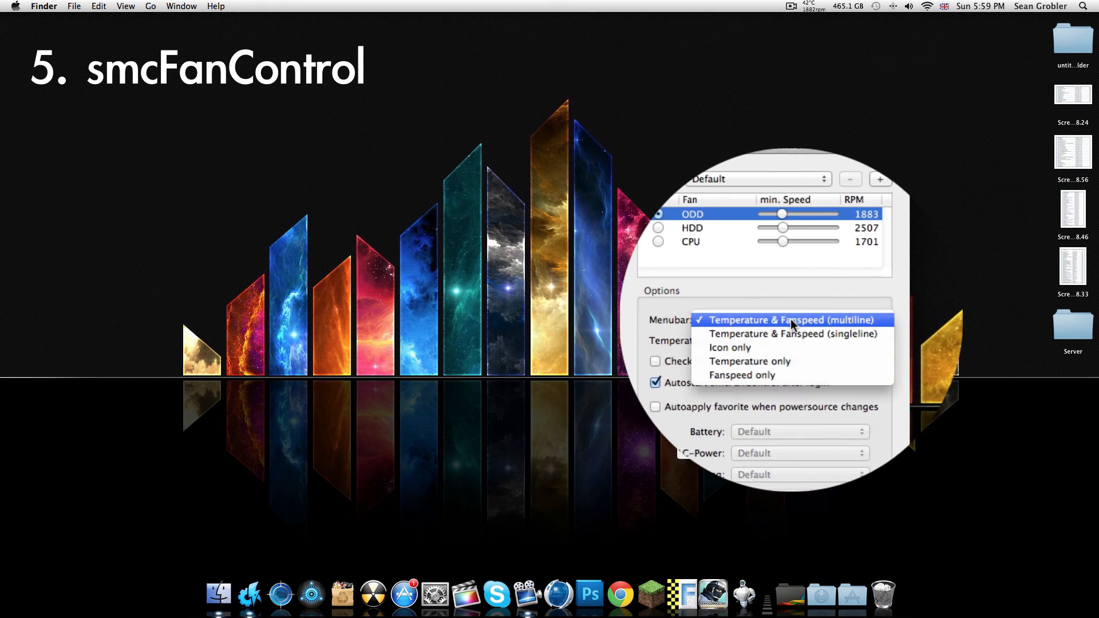
click(793, 319)
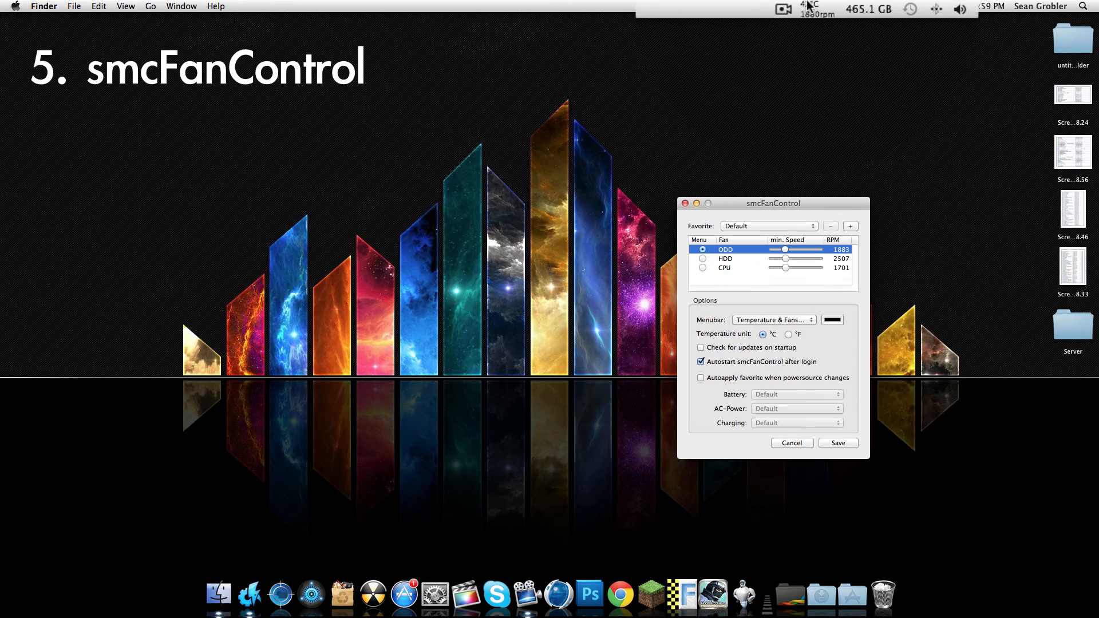
click(789, 334)
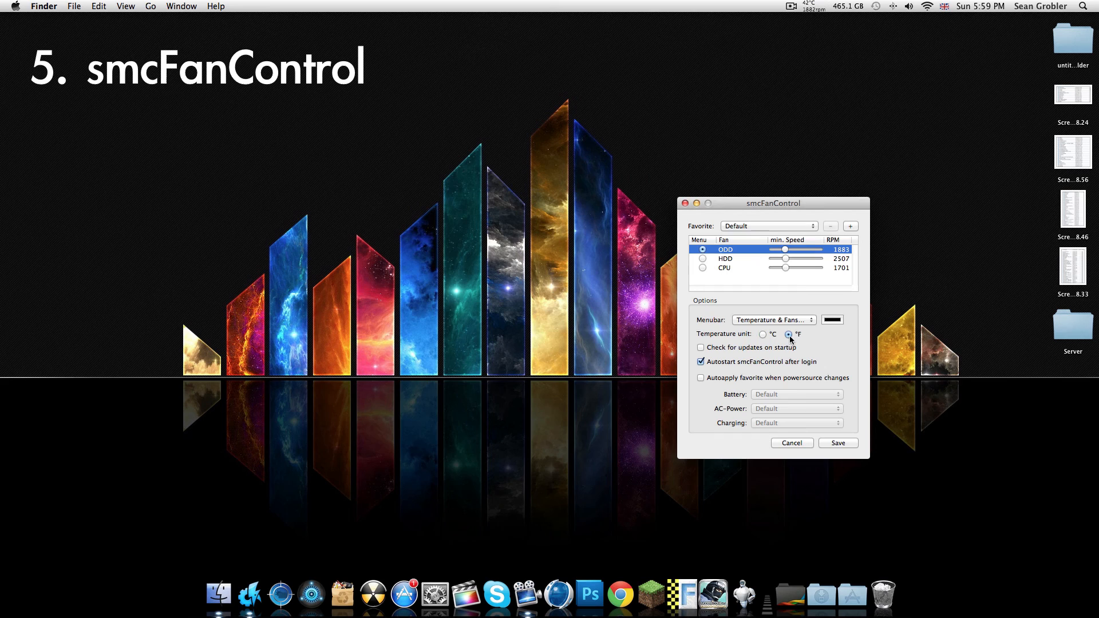
click(762, 335)
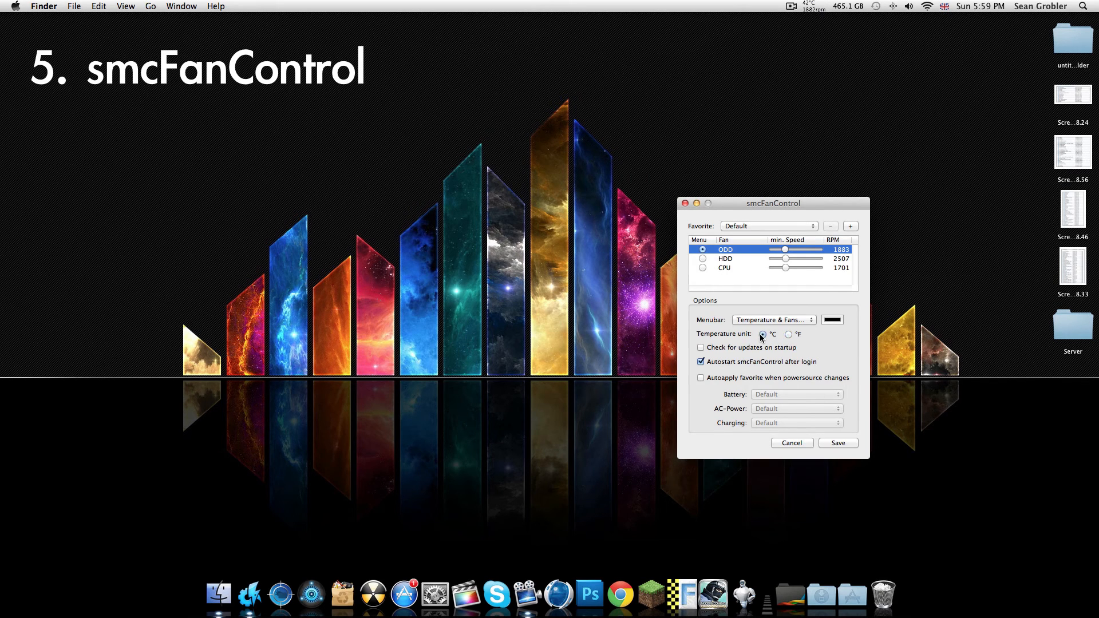
mouse_move(775, 254)
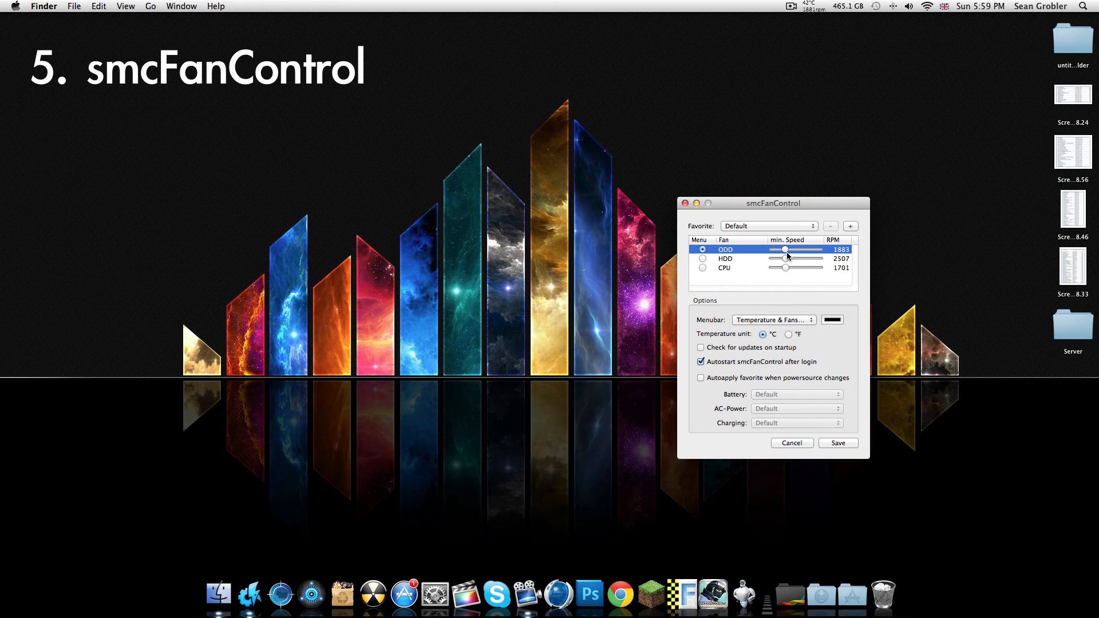
mouse_move(748, 265)
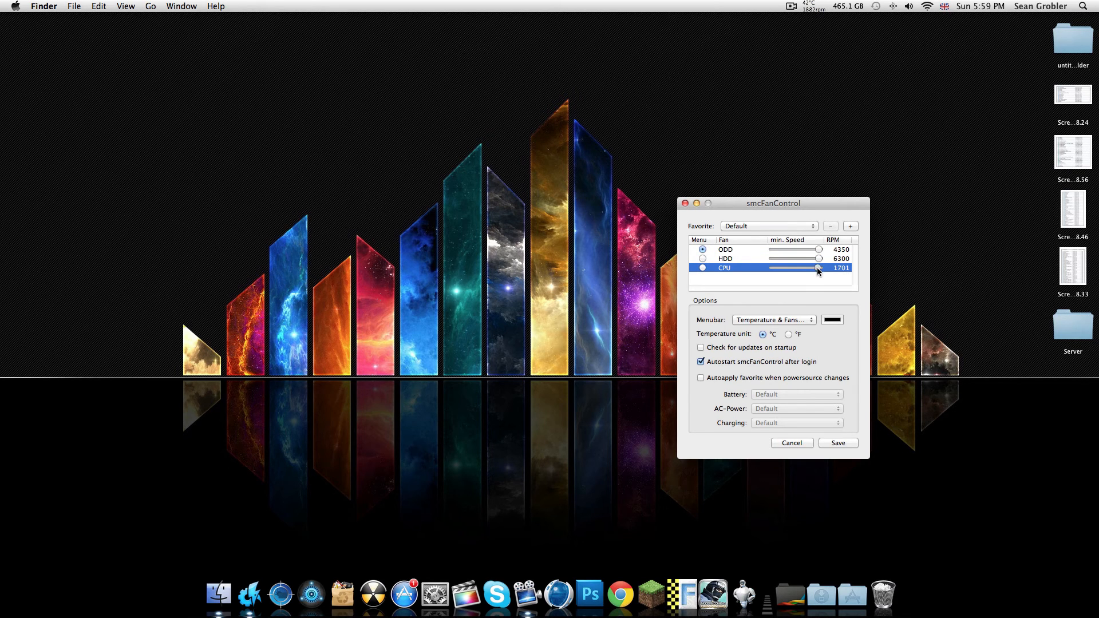
Raise the ODD, HDD and CPU fan minimum speeds to maximum and save.
click(726, 259)
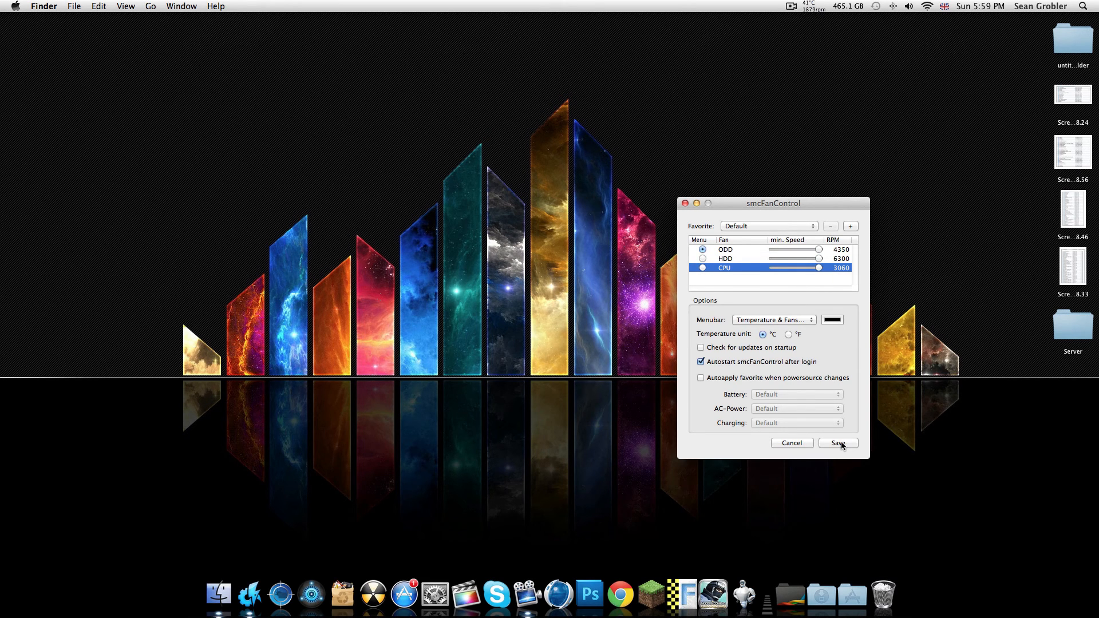
click(838, 442)
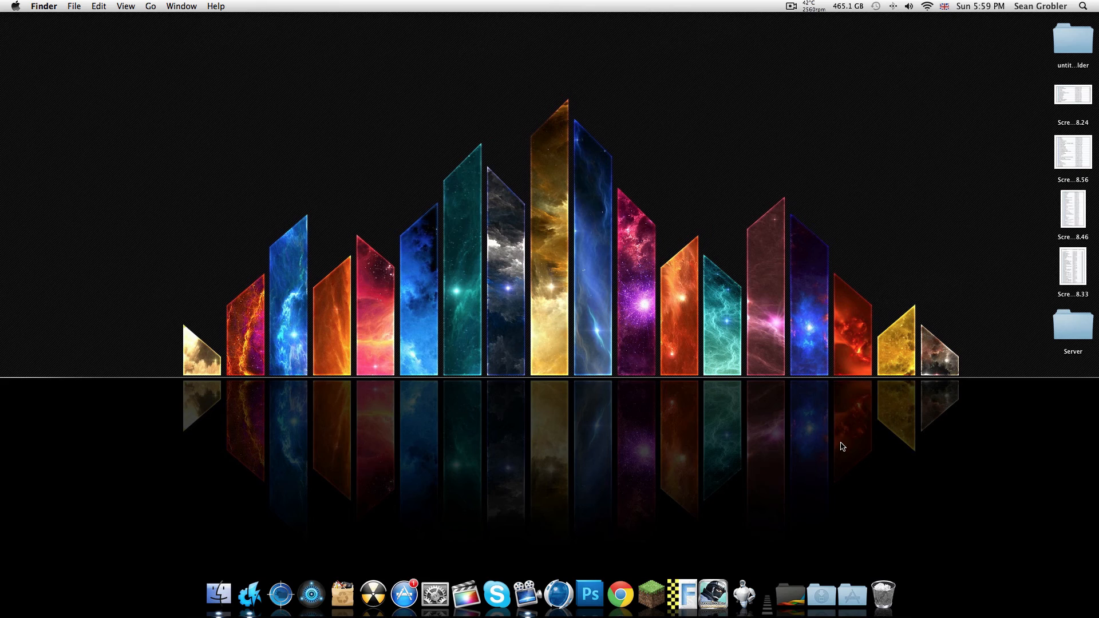
Review the fan readings, the free disk space summary and the fan setting presets from the menu bar.
click(812, 5)
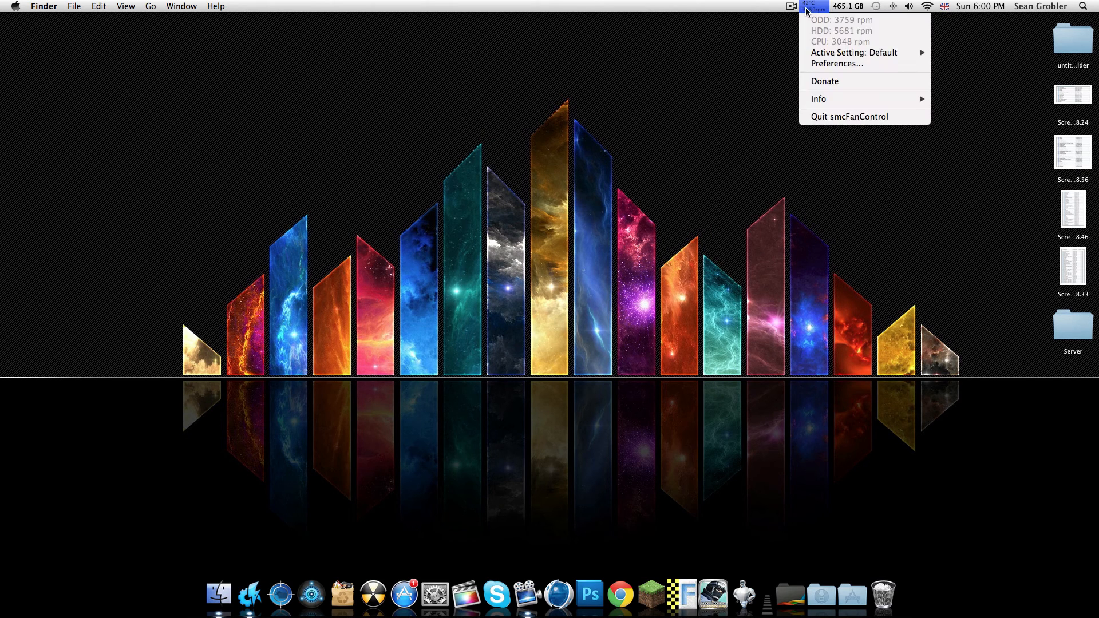
click(847, 5)
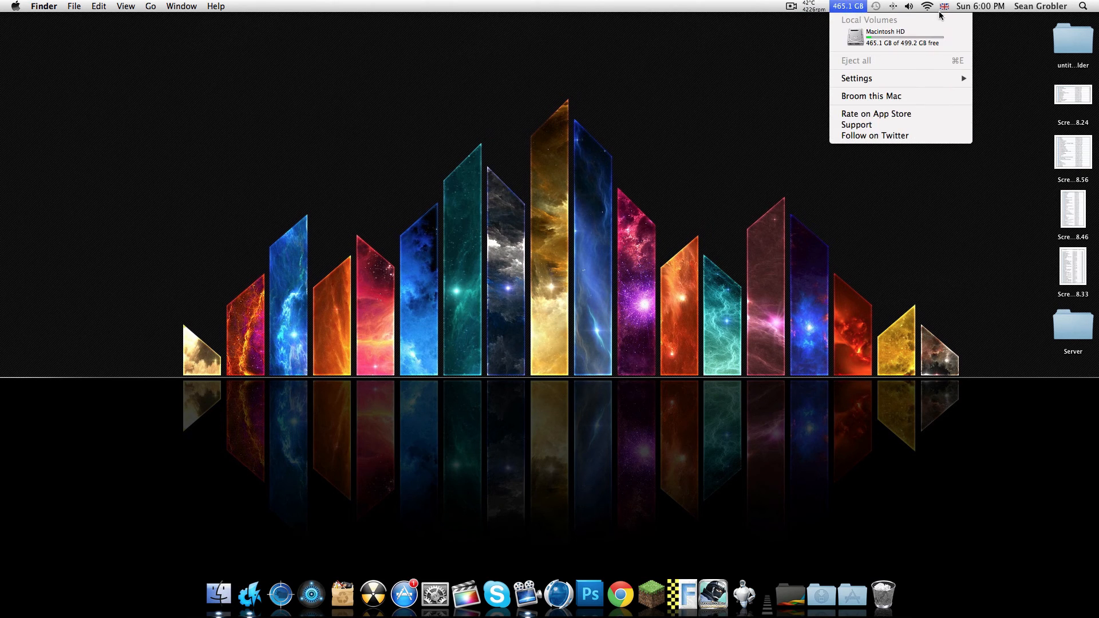
click(811, 6)
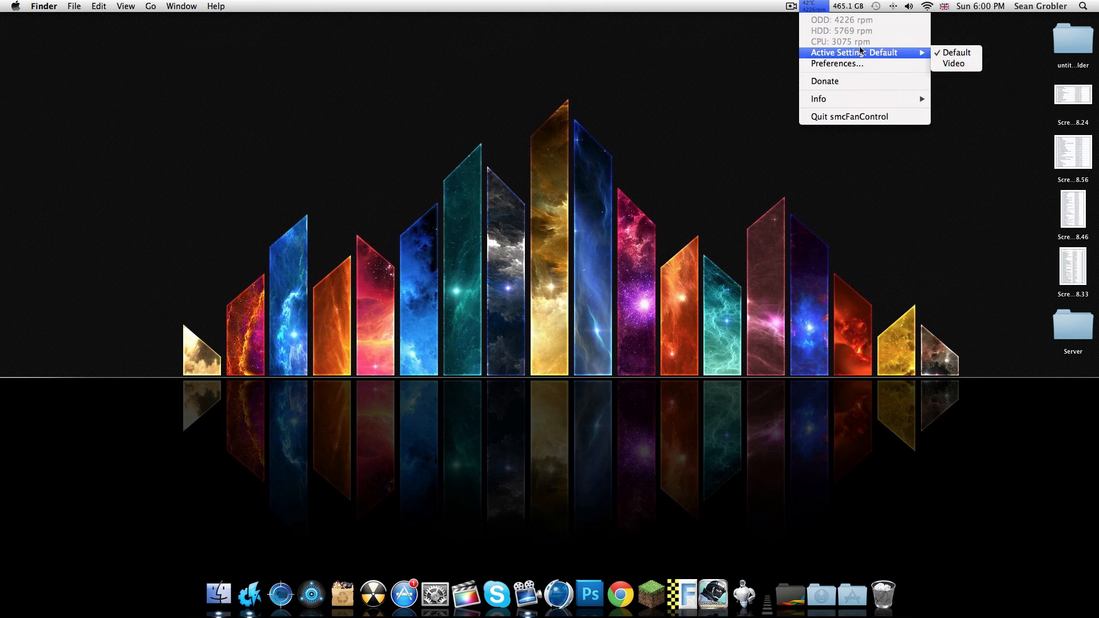
mouse_move(886, 62)
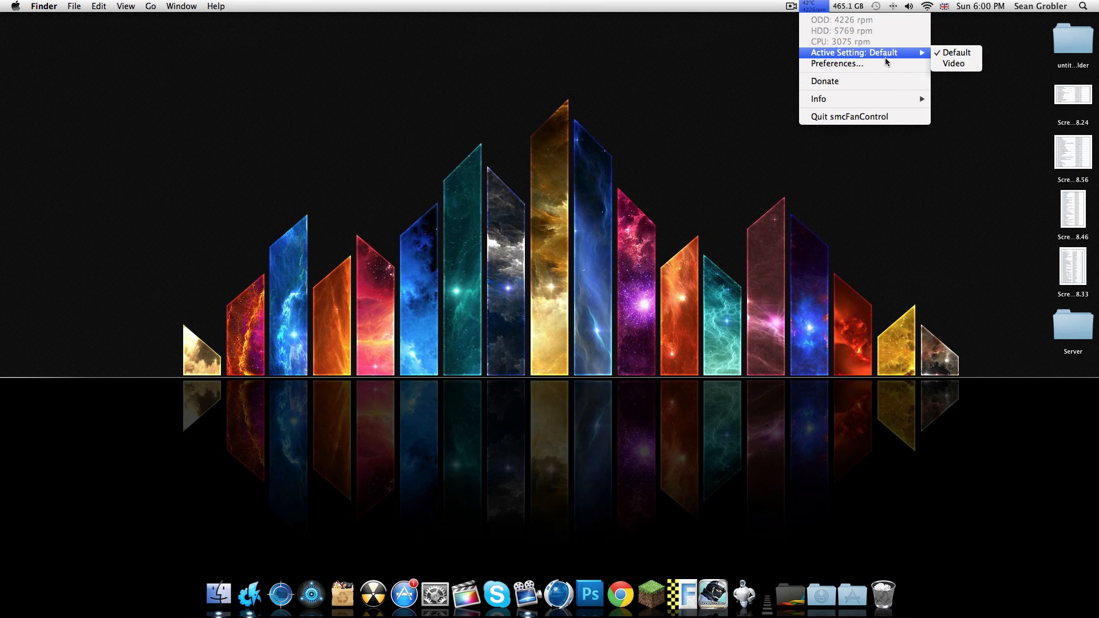
Lower the ODD and HDD minimum speeds in Preferences, then confirm readings ODD 3708, HDD 5833, CPU 2930 rpm.
click(837, 64)
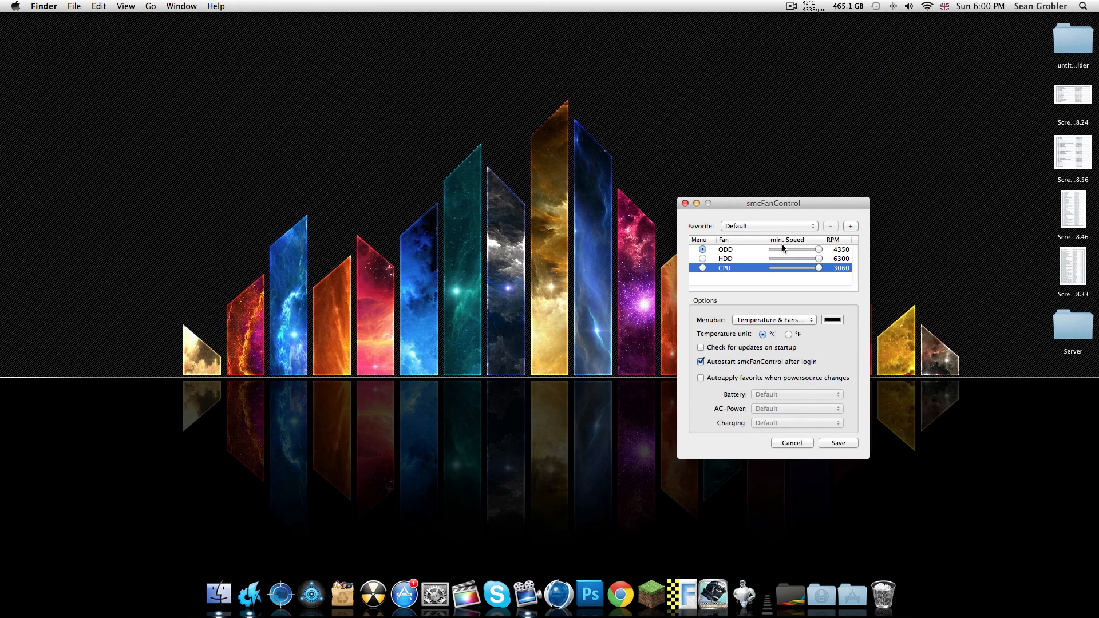
click(726, 258)
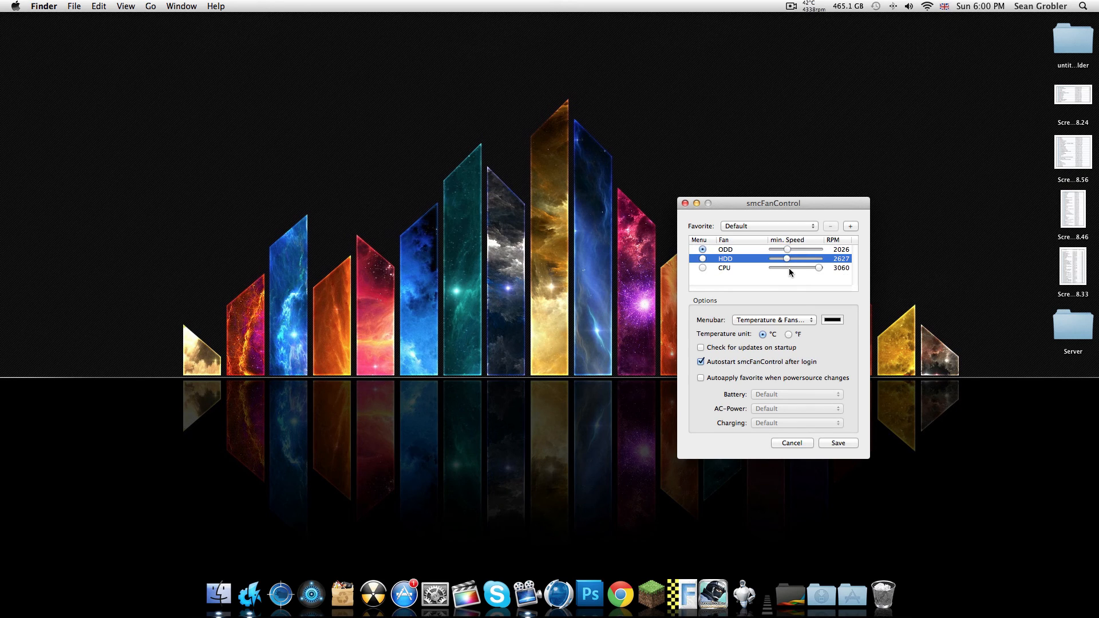
click(791, 442)
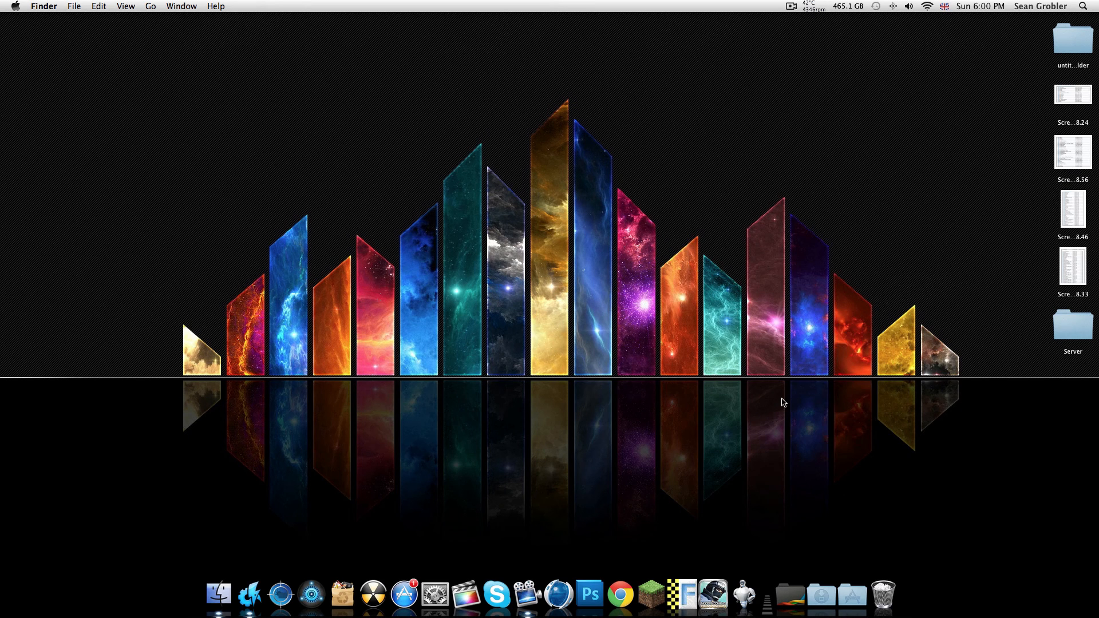
click(808, 6)
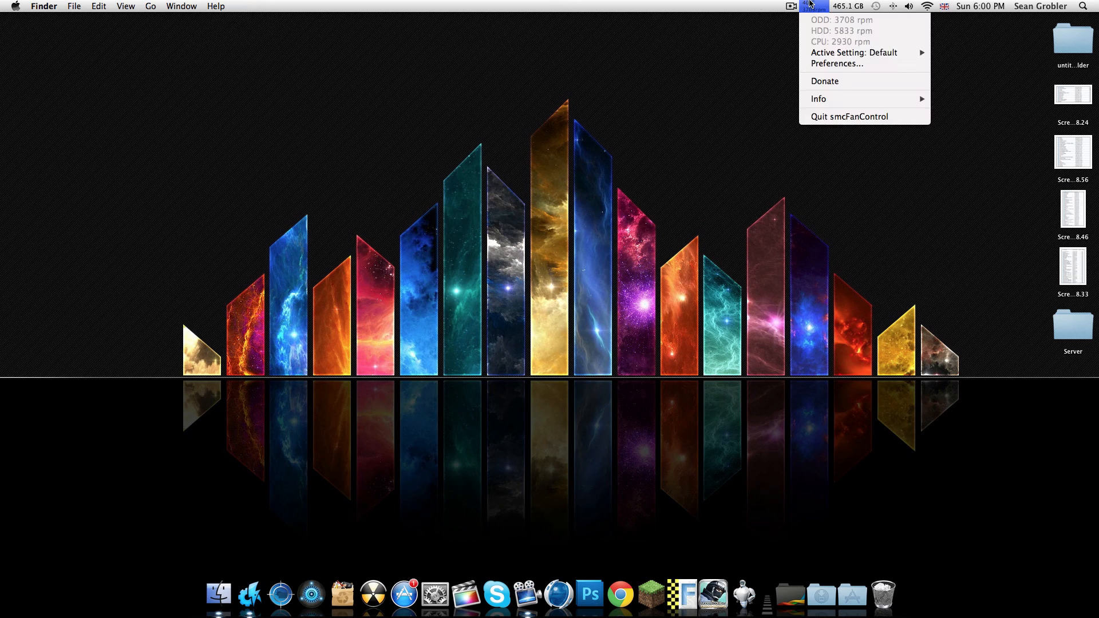
mouse_move(854, 53)
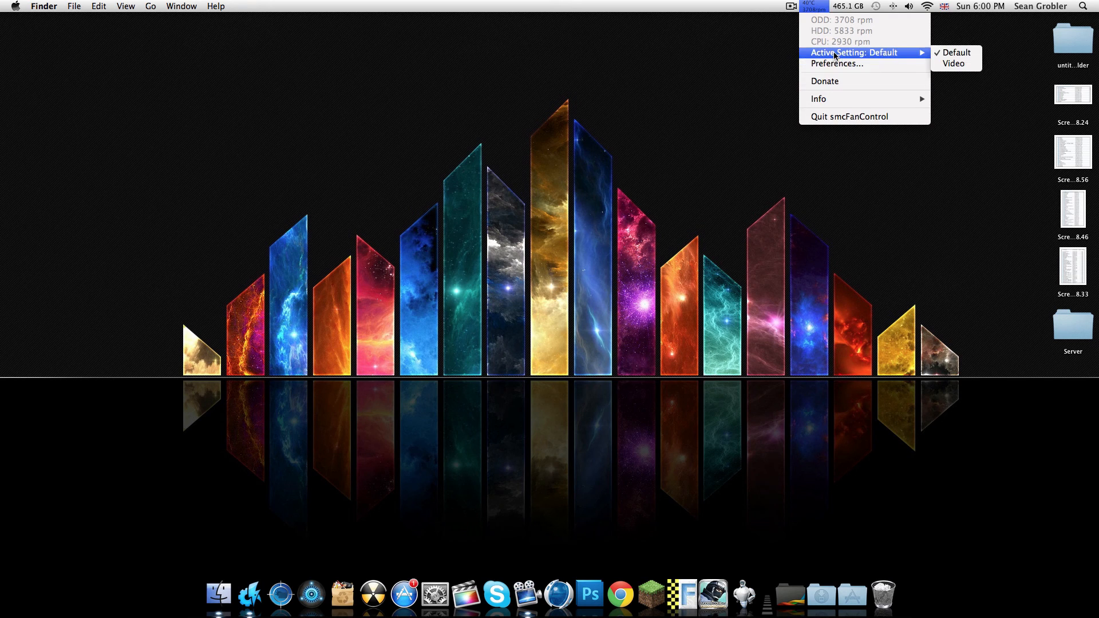
mouse_move(654, 47)
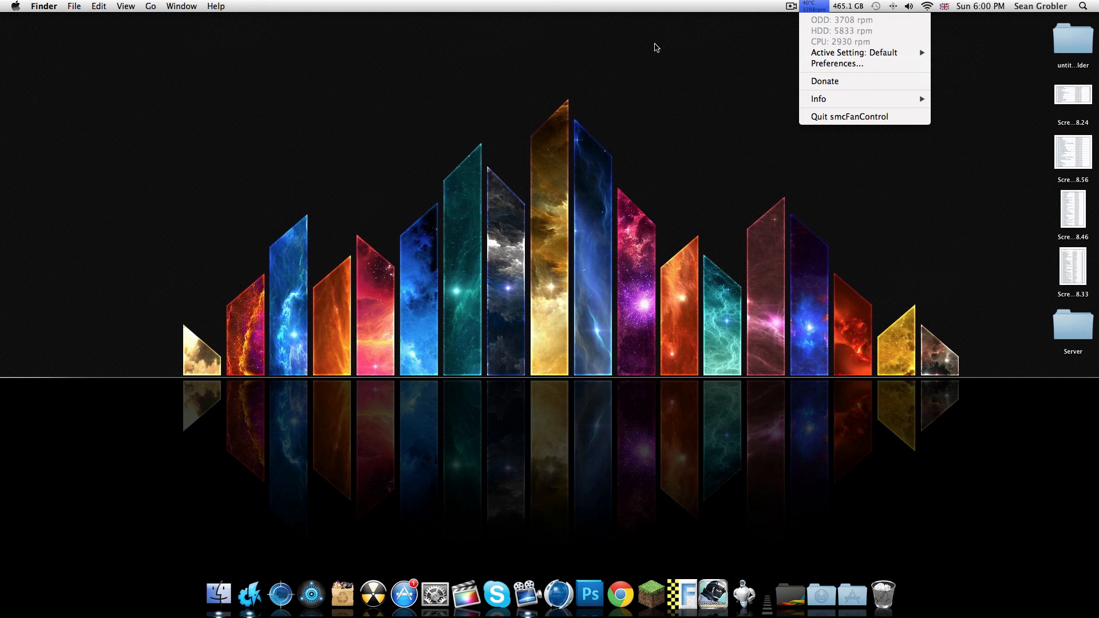
Dismiss the smcFanControl fan readout, leaving the desktop clear.
click(551, 216)
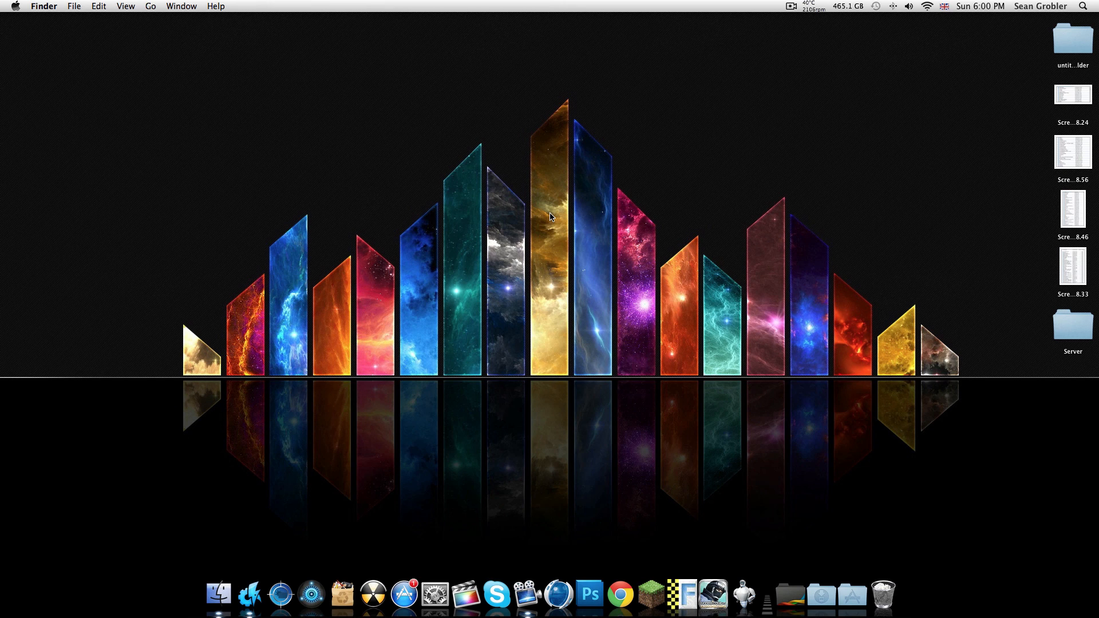
mouse_move(495, 594)
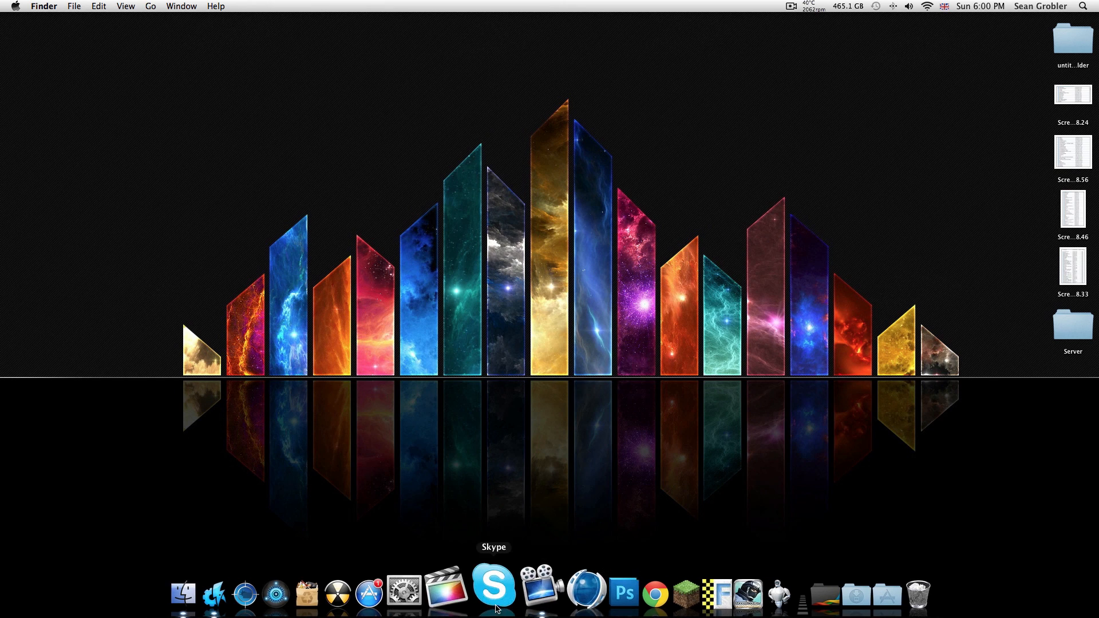
mouse_move(242, 584)
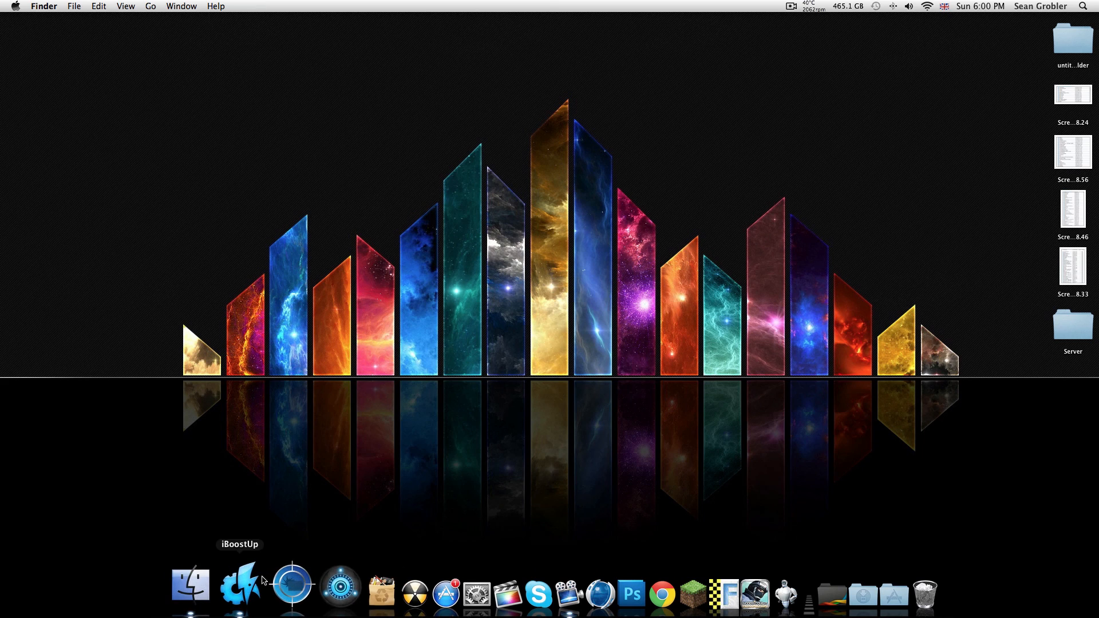
mouse_move(409, 256)
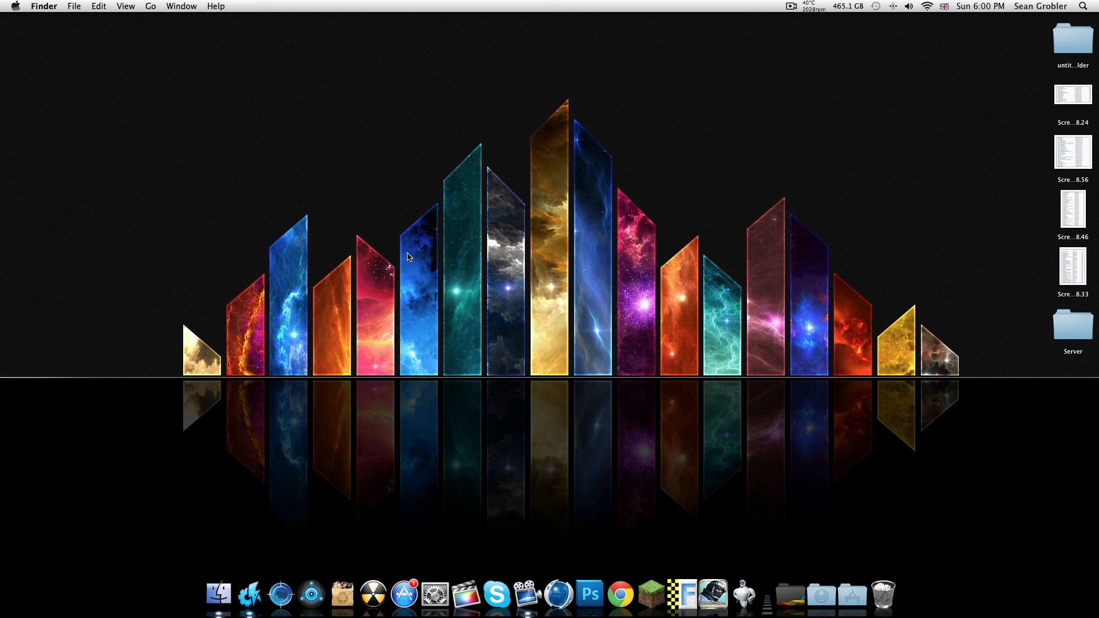
mouse_move(410, 336)
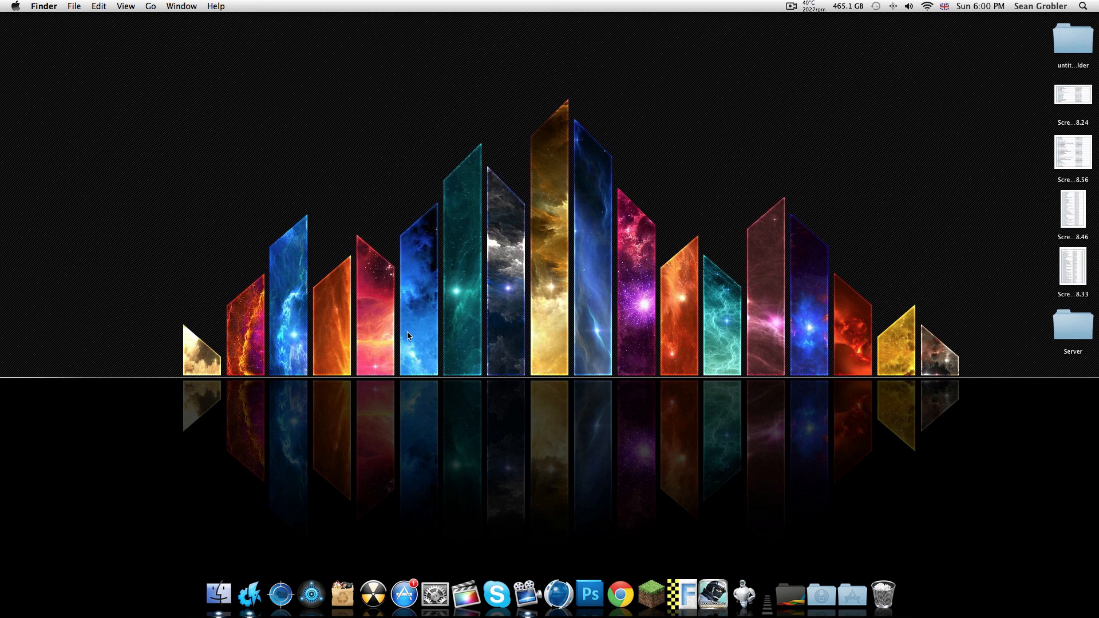